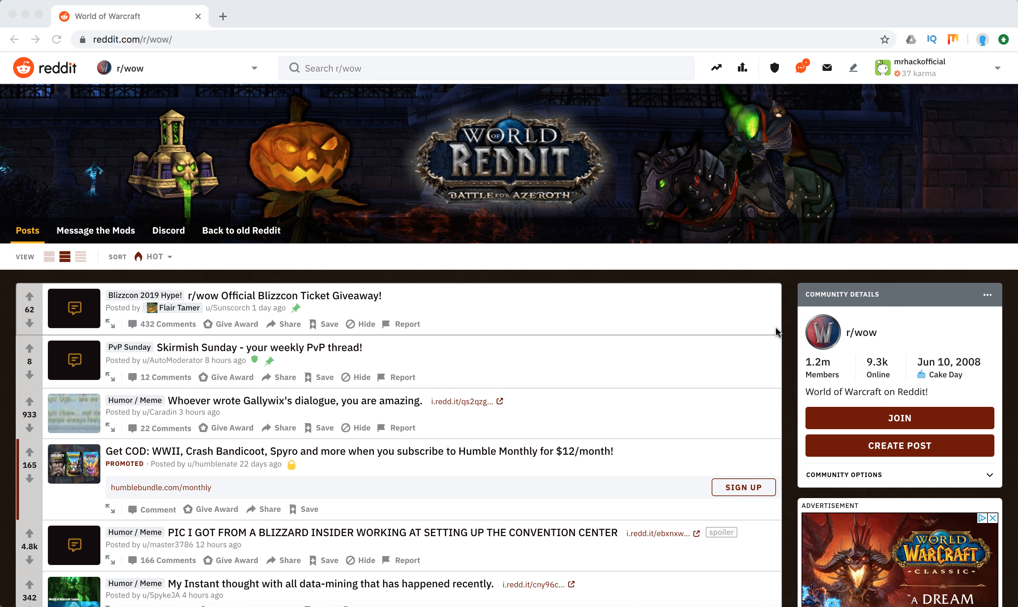
mouse_move(783, 343)
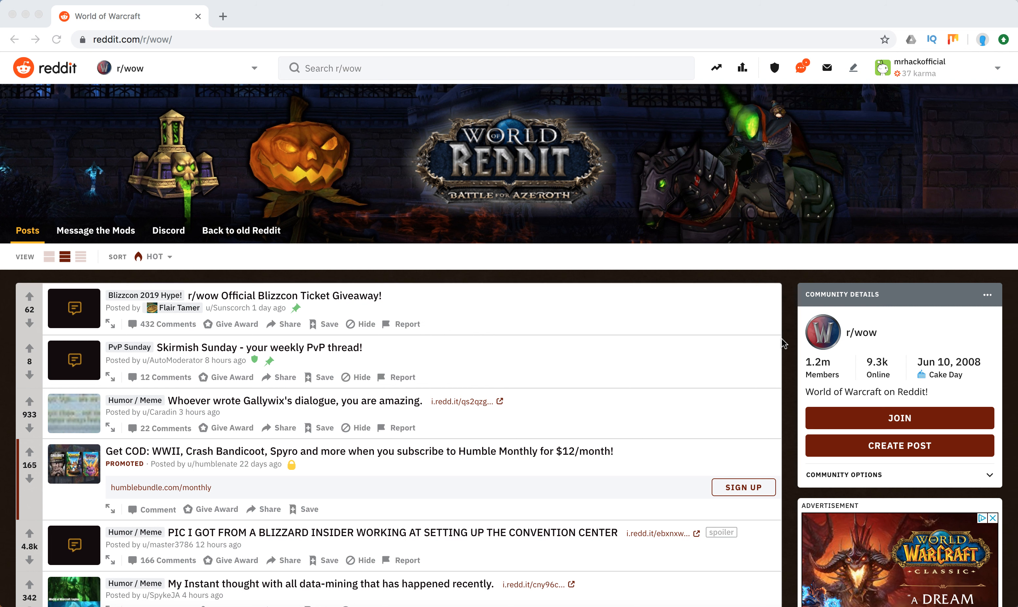
mouse_move(790, 359)
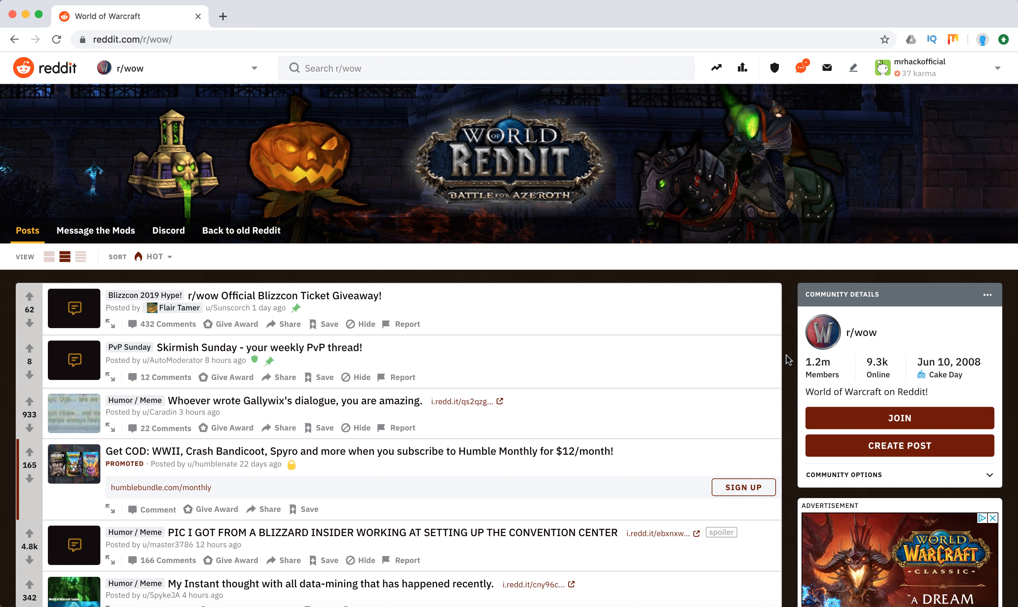
Scroll the r/wow page down past Announcements, Chat and Filter by Flair to the Features sidebar links
scroll("down", 3)
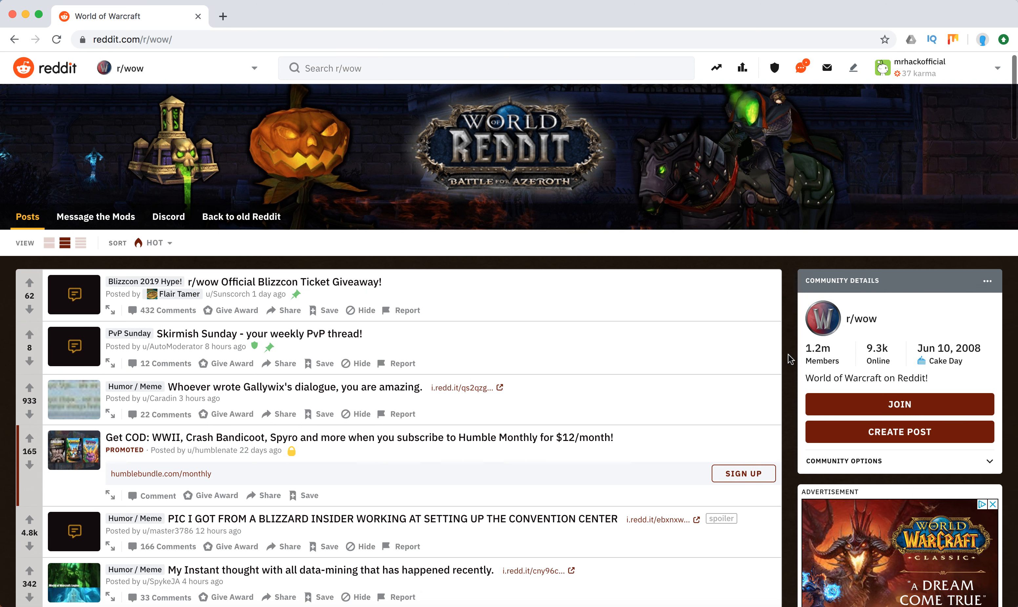
mouse_move(820, 352)
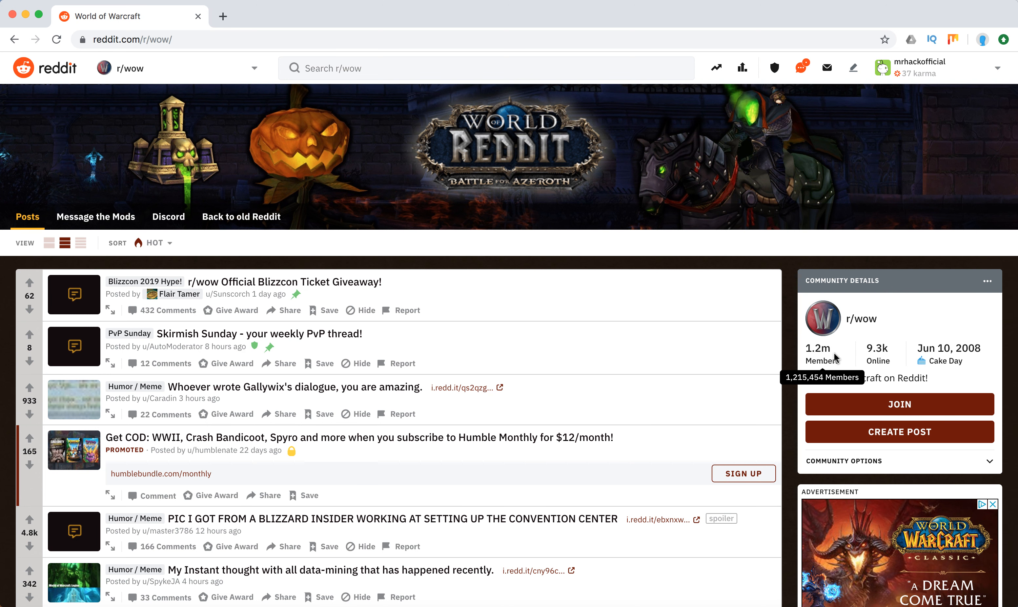
mouse_move(877, 353)
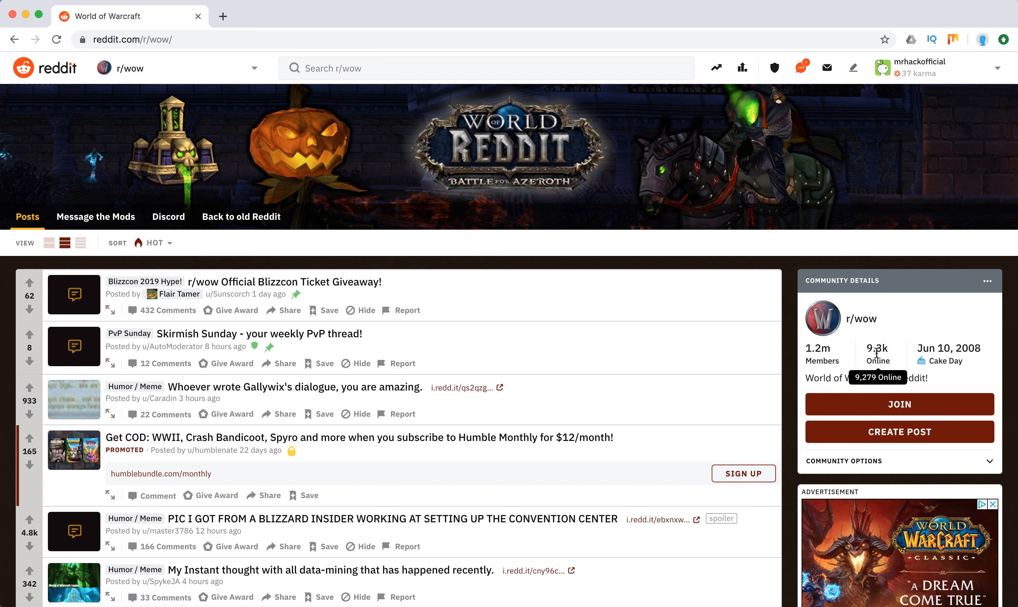
mouse_move(978, 336)
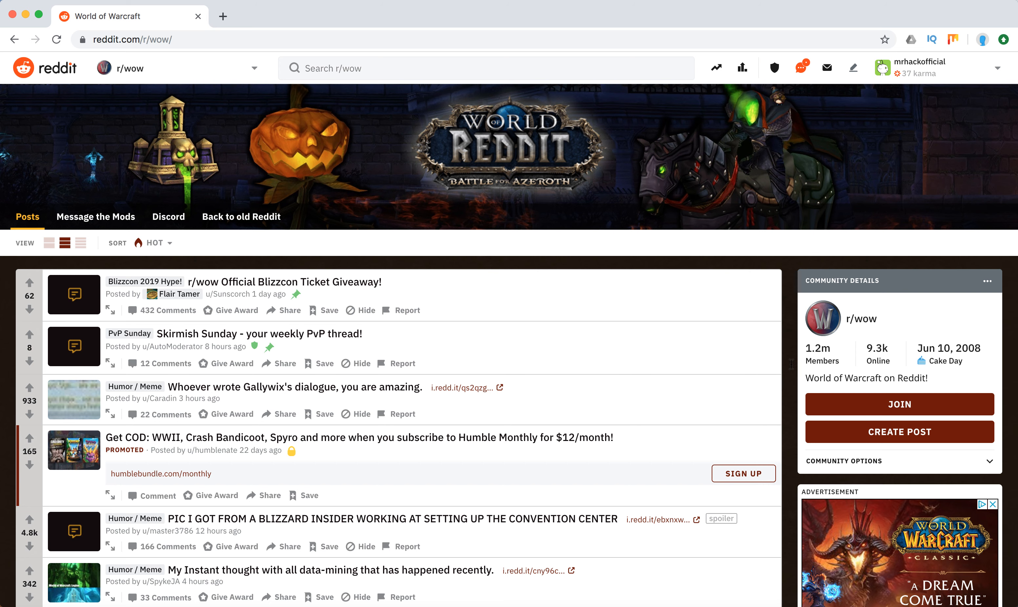
scroll("down", 3)
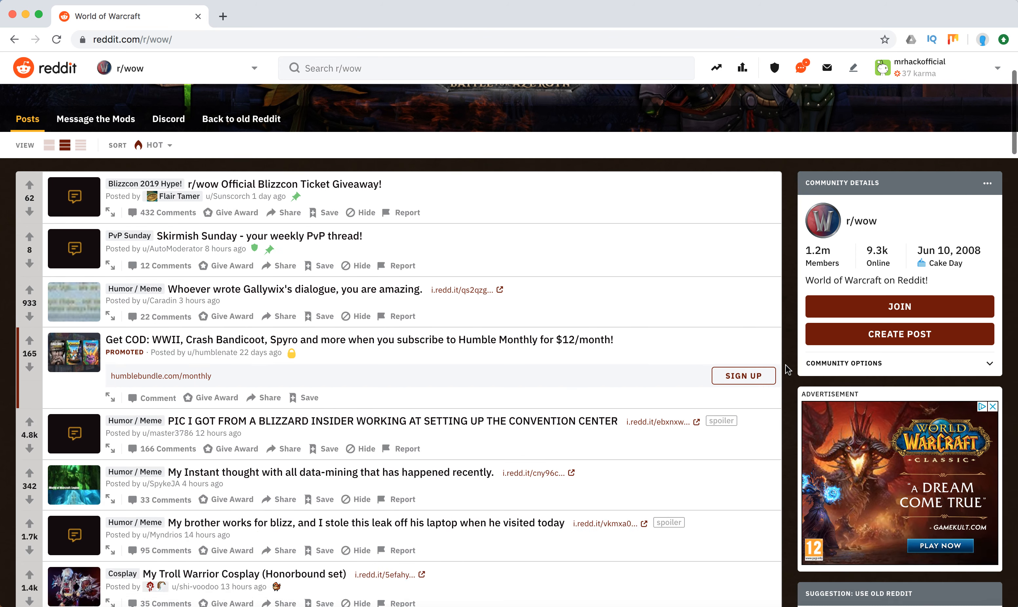
scroll("down", 3)
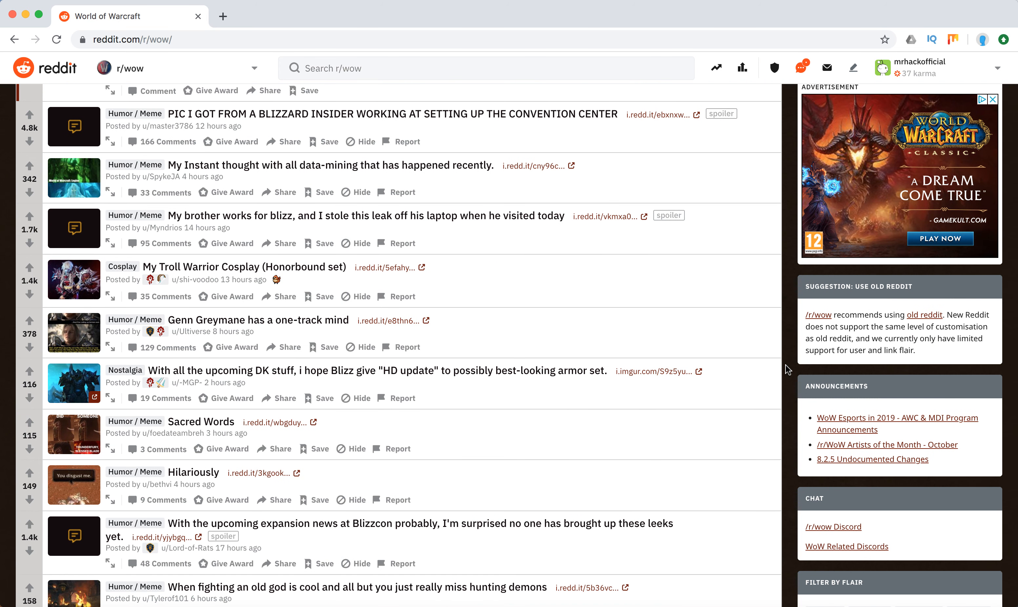
mouse_move(795, 383)
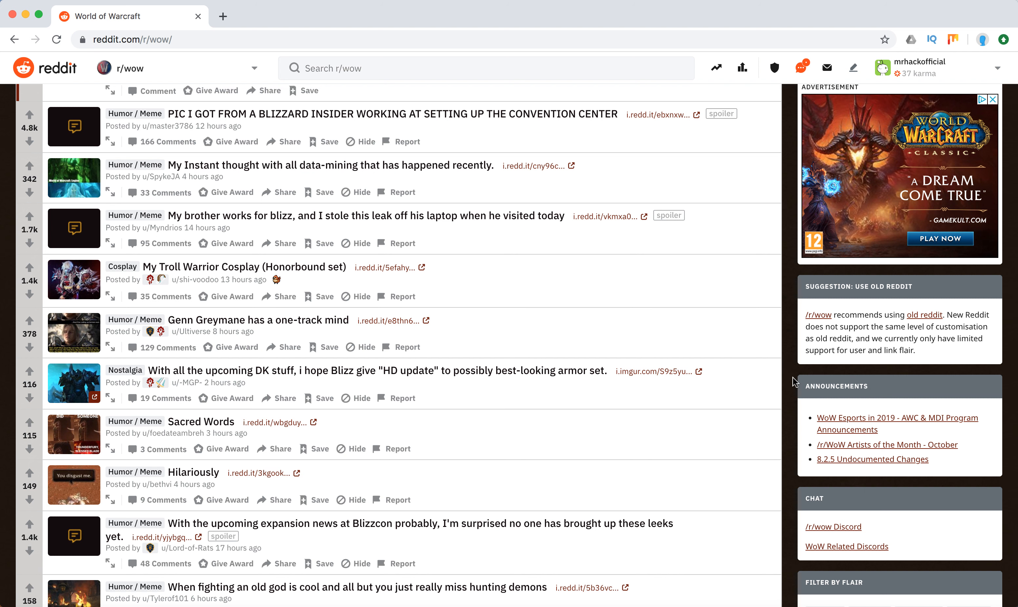
mouse_move(798, 381)
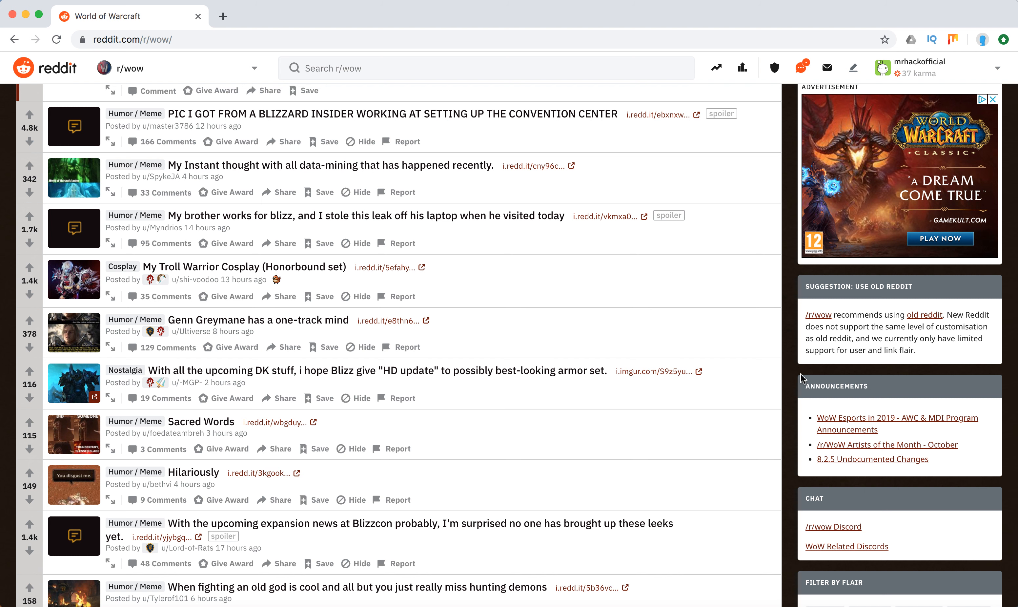
mouse_move(836, 408)
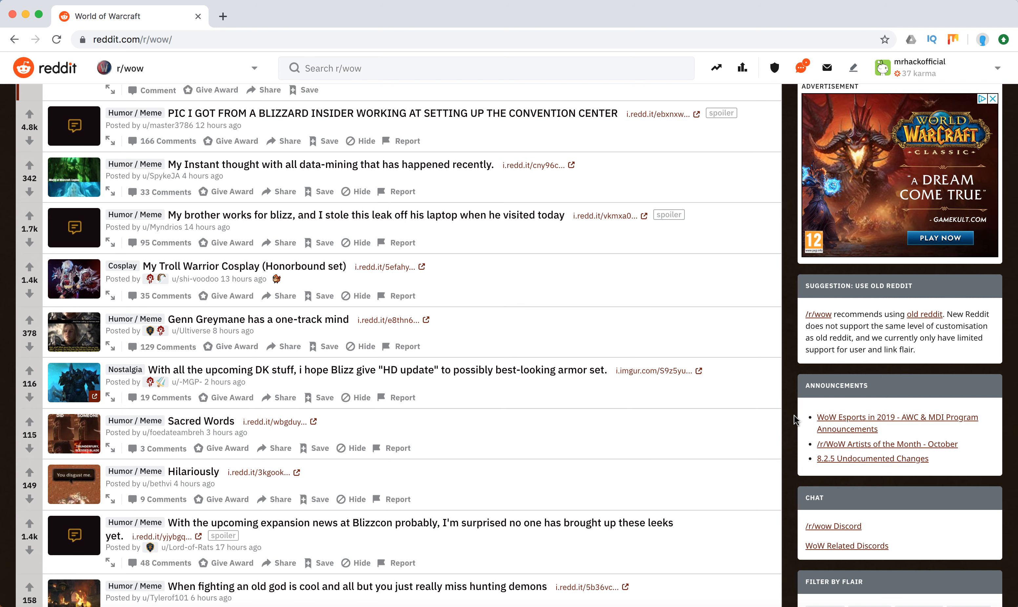
scroll("down", 3)
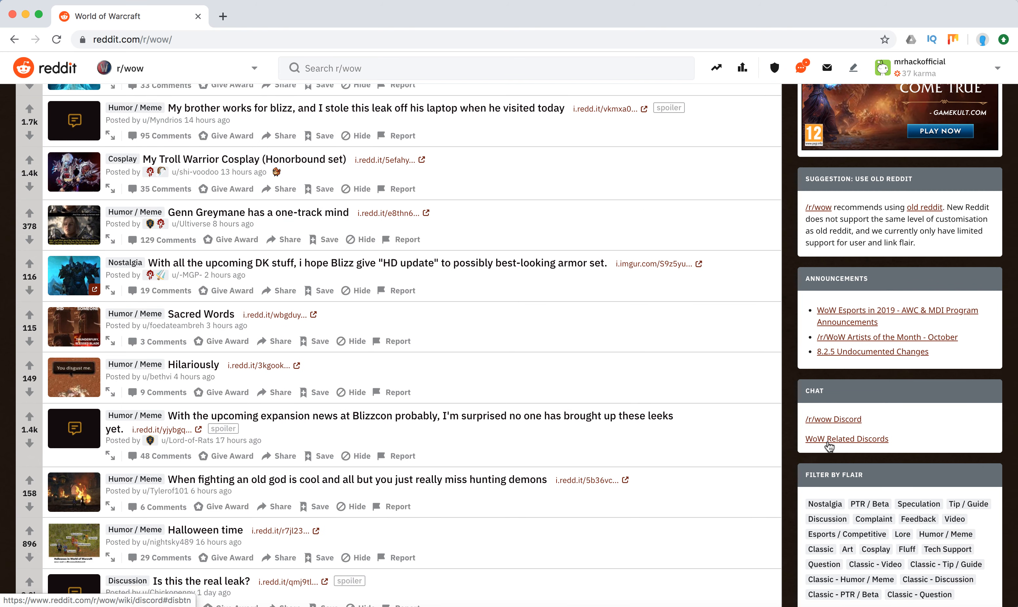
scroll("down", 3)
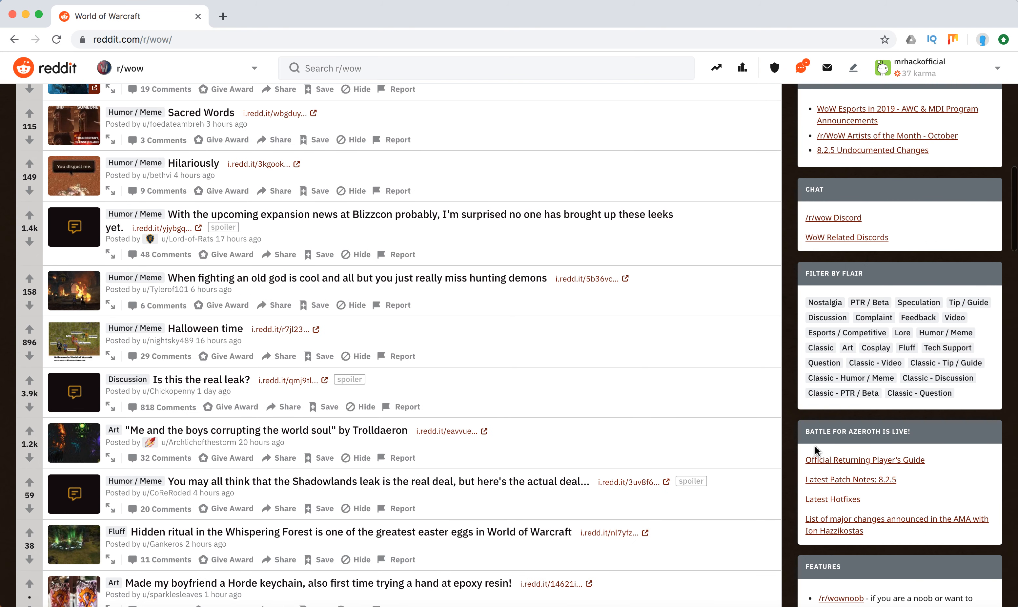
mouse_move(907, 352)
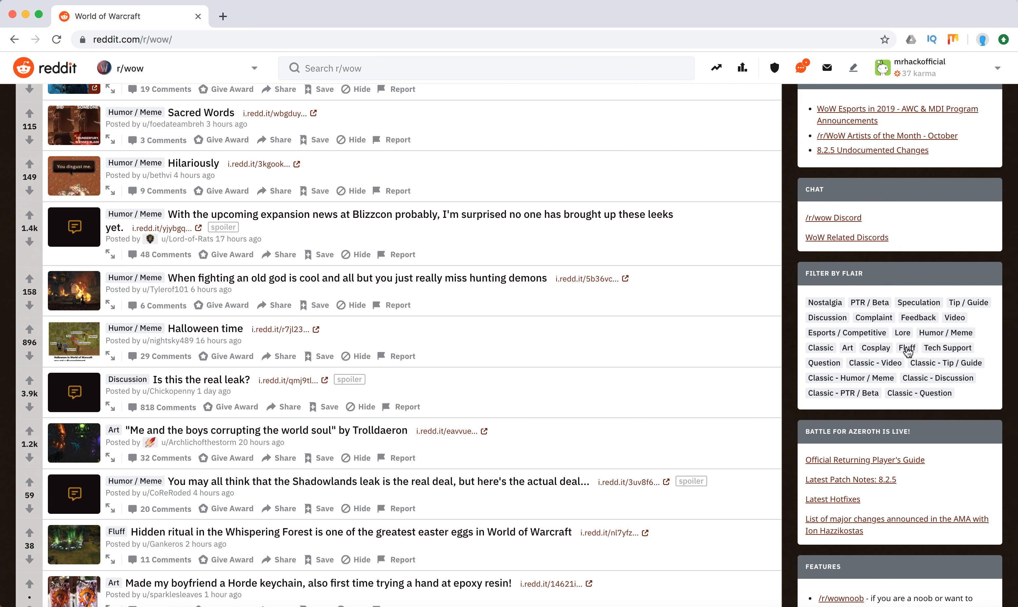
mouse_move(799, 309)
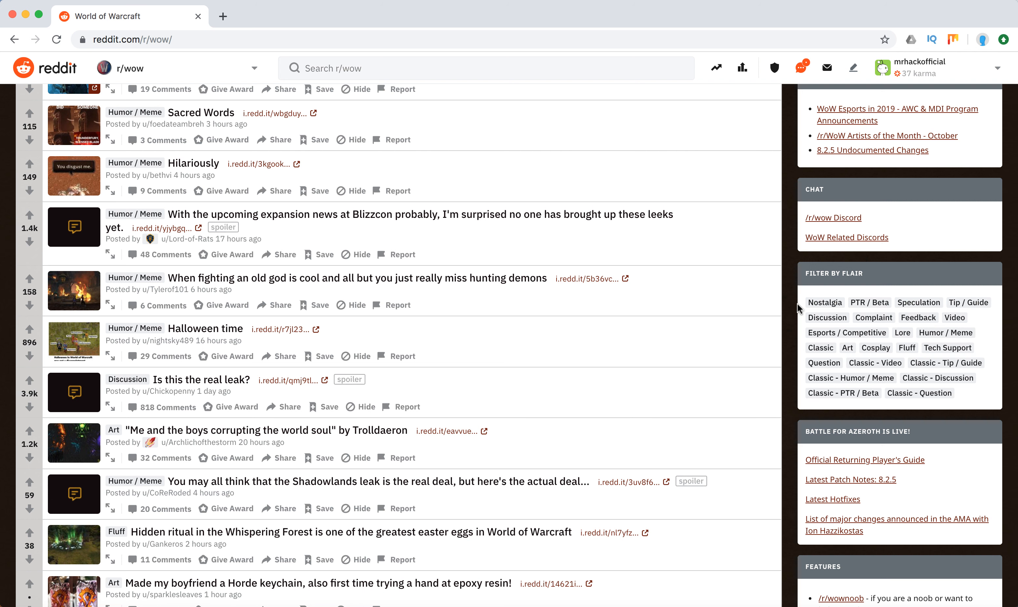
mouse_move(969, 302)
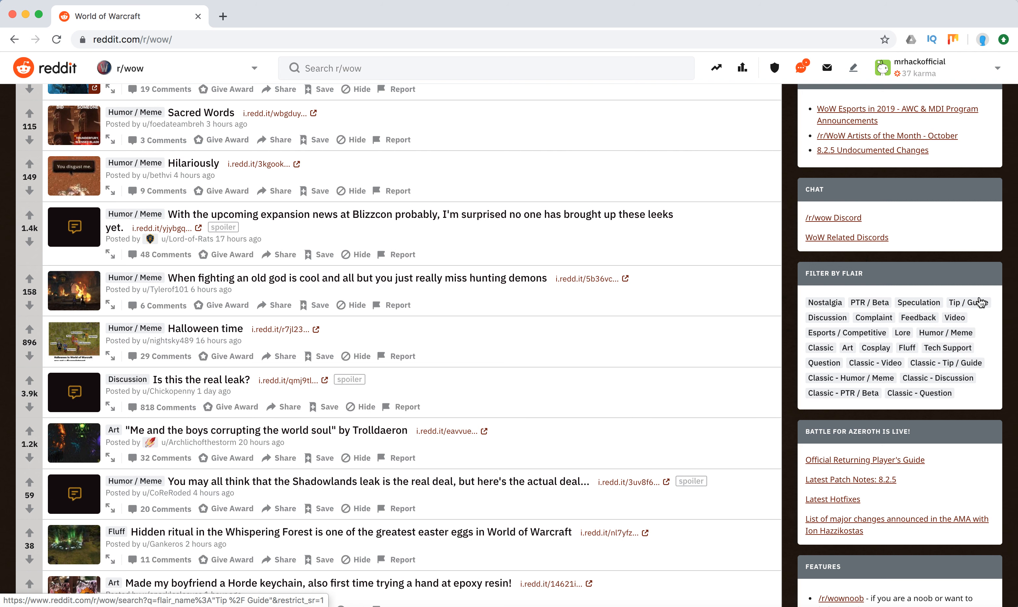
mouse_move(887, 343)
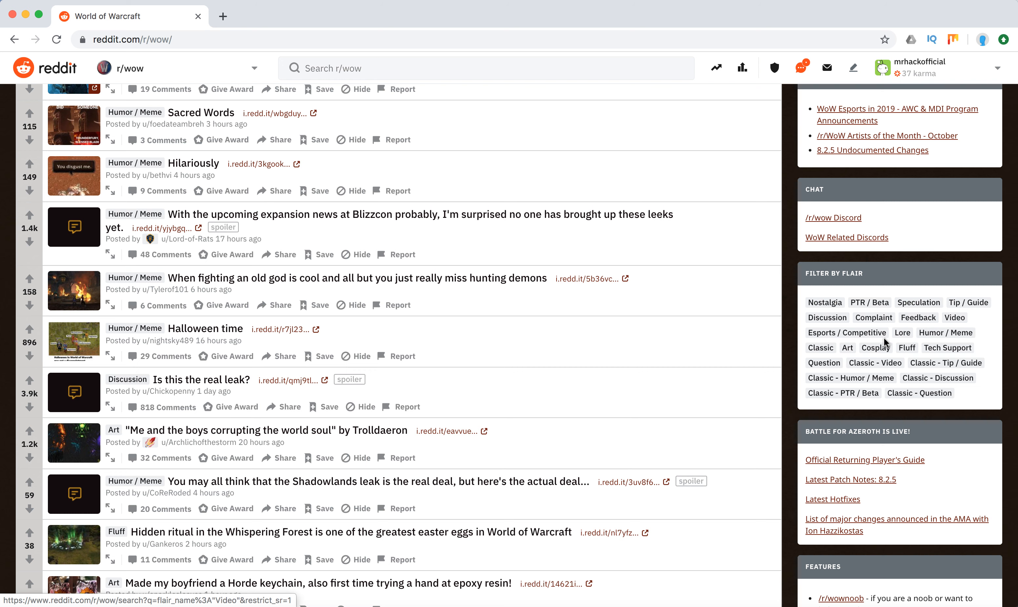
mouse_move(776, 364)
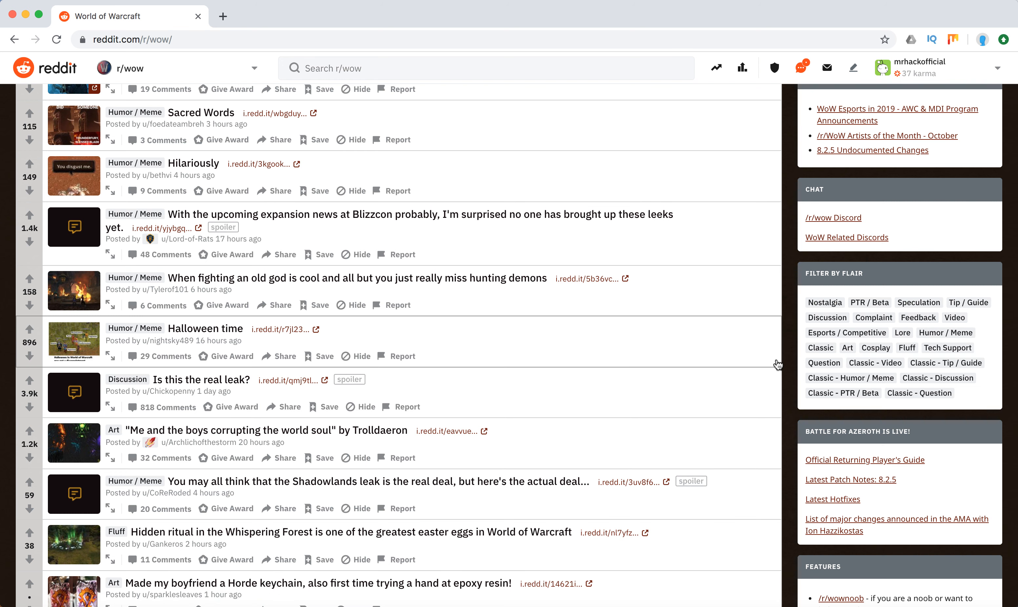
scroll("down", 3)
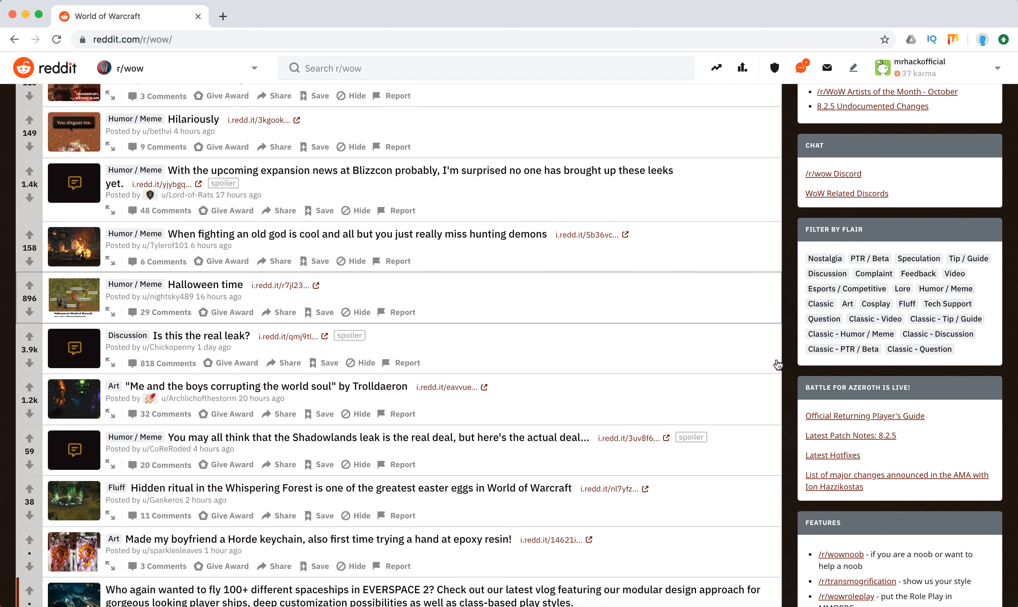
scroll("down", 3)
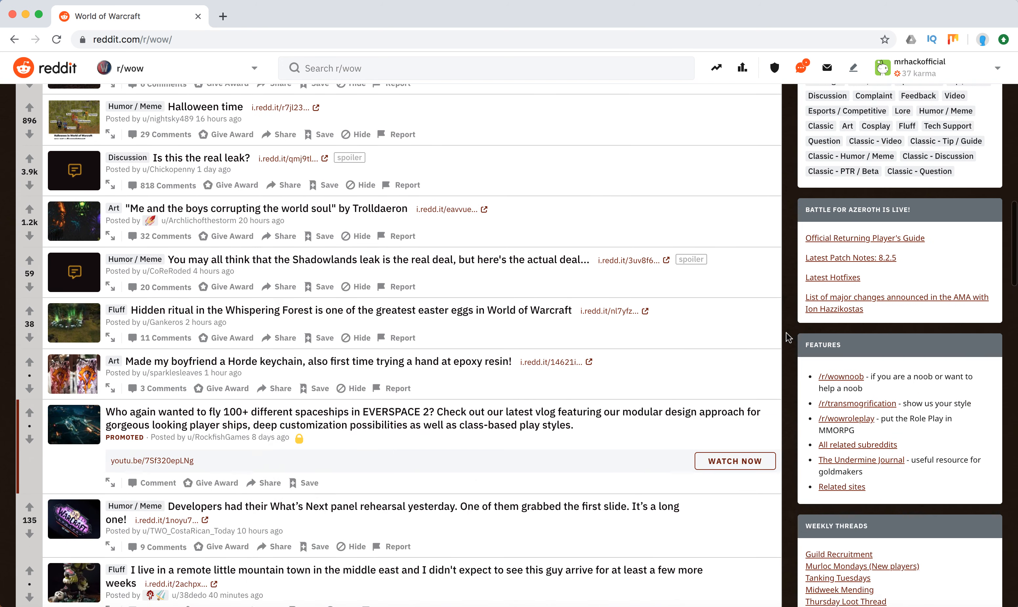
scroll("down", 3)
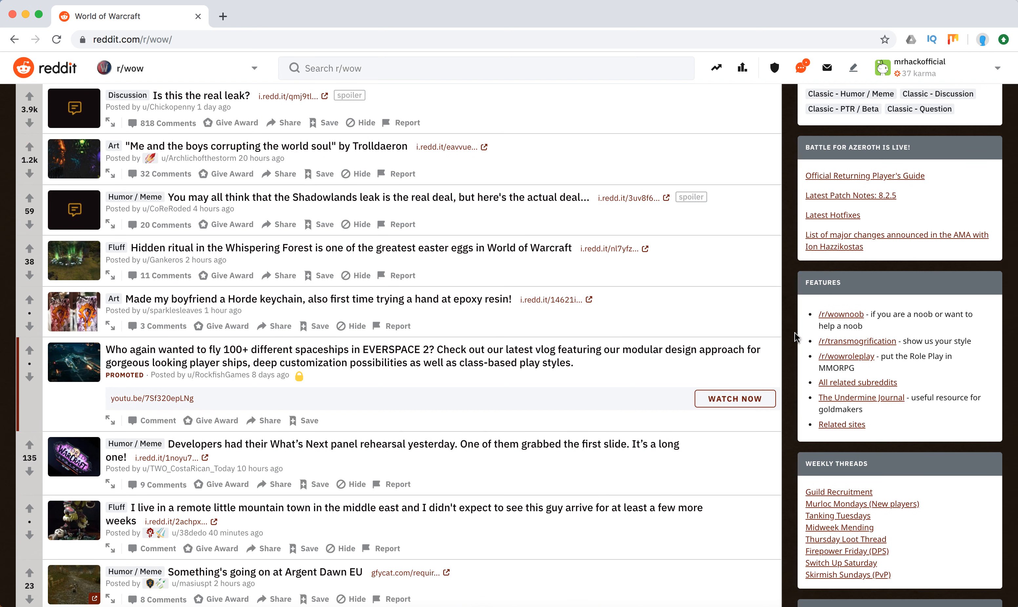
mouse_move(831, 397)
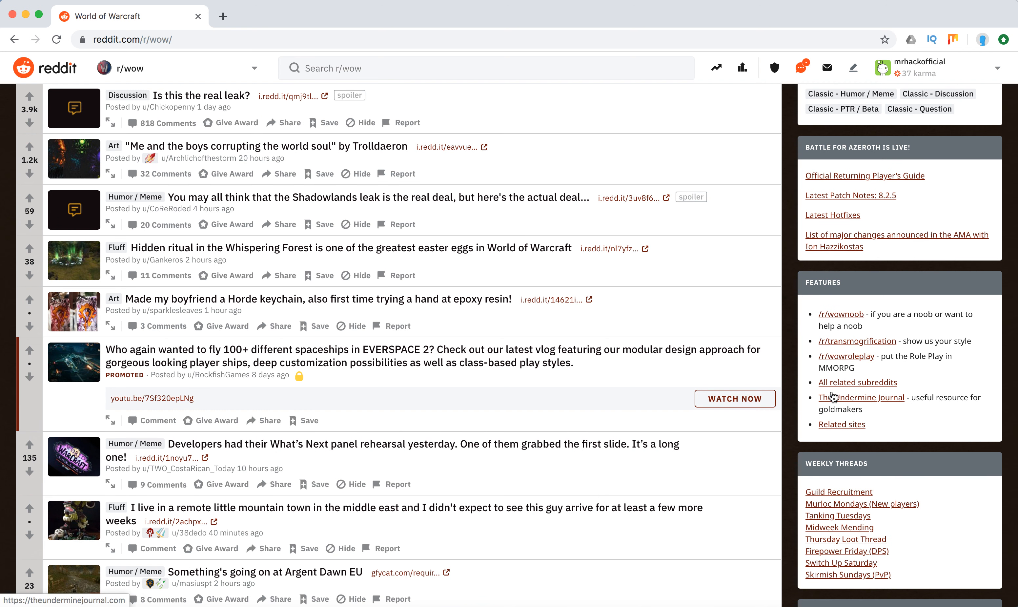
scroll("down", 3)
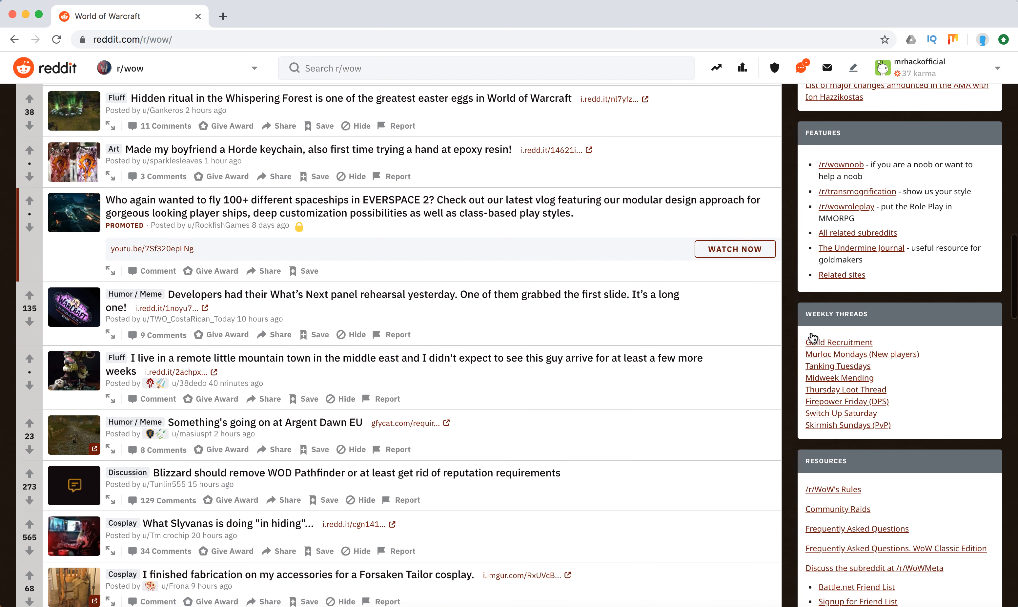
mouse_move(820, 444)
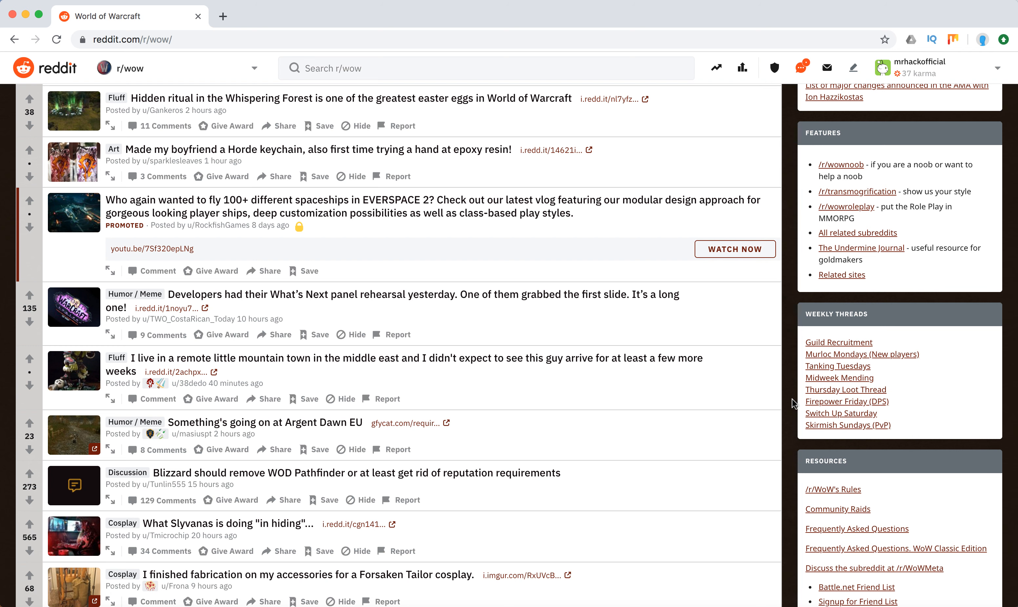
scroll("down", 3)
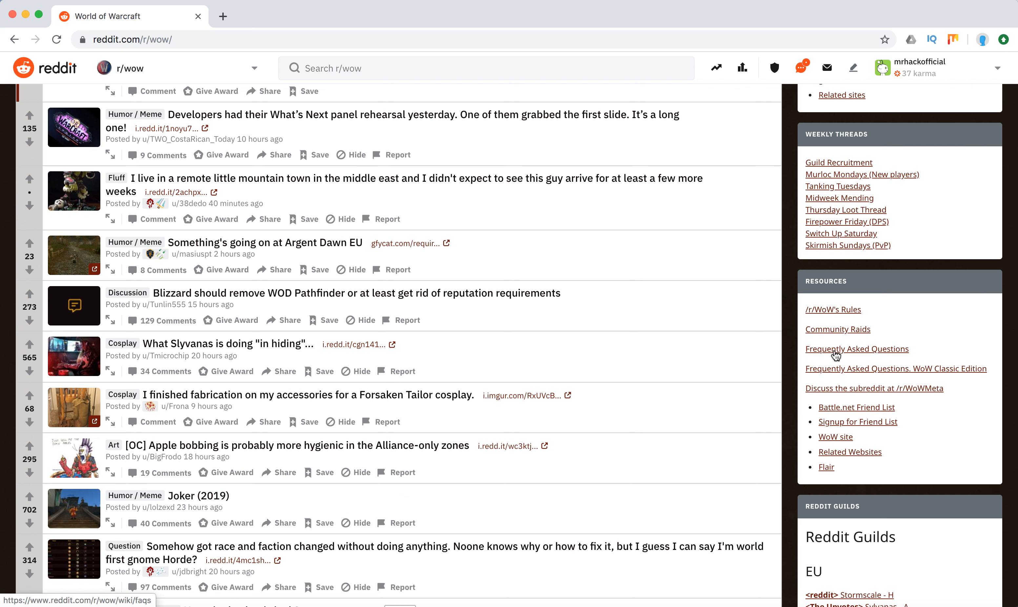
mouse_move(833, 431)
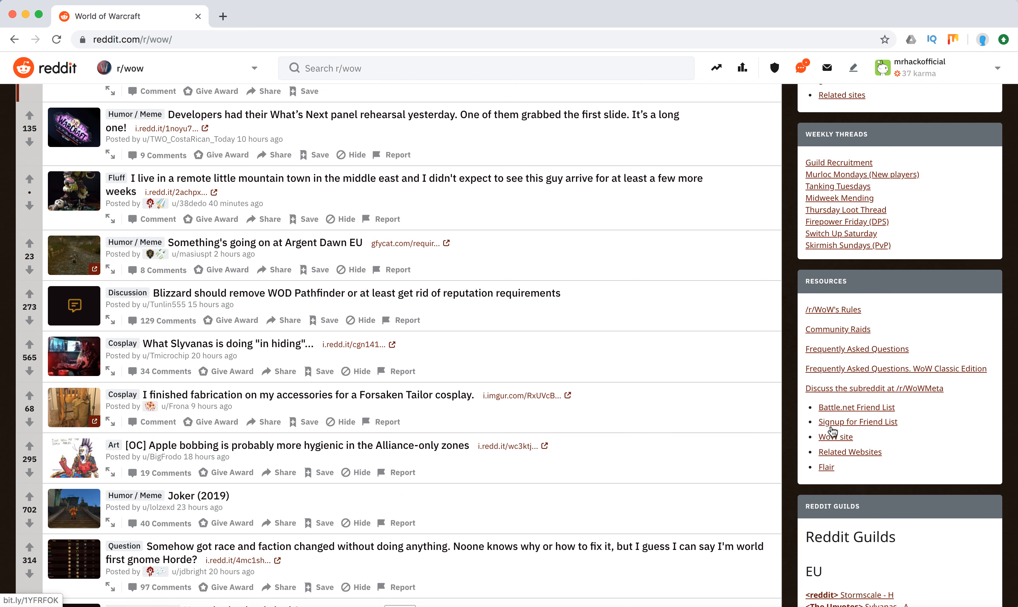
mouse_move(849, 429)
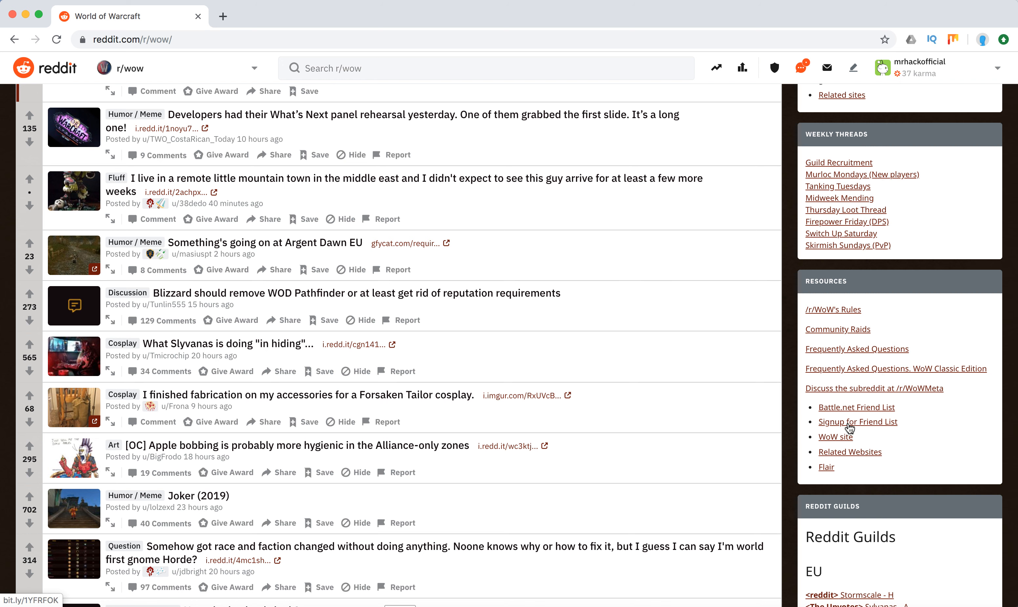
scroll("down", 3)
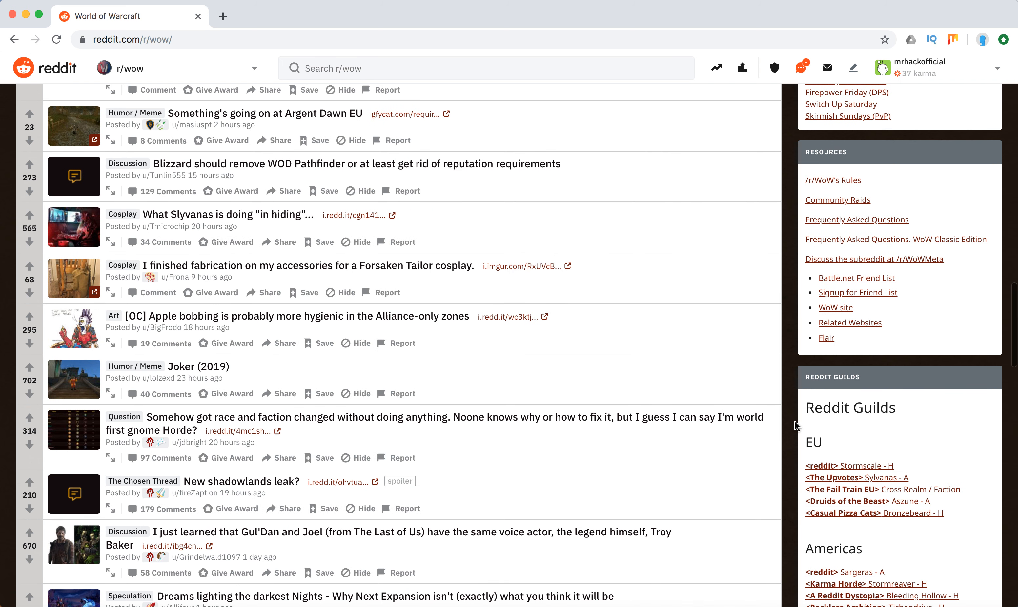
scroll("down", 3)
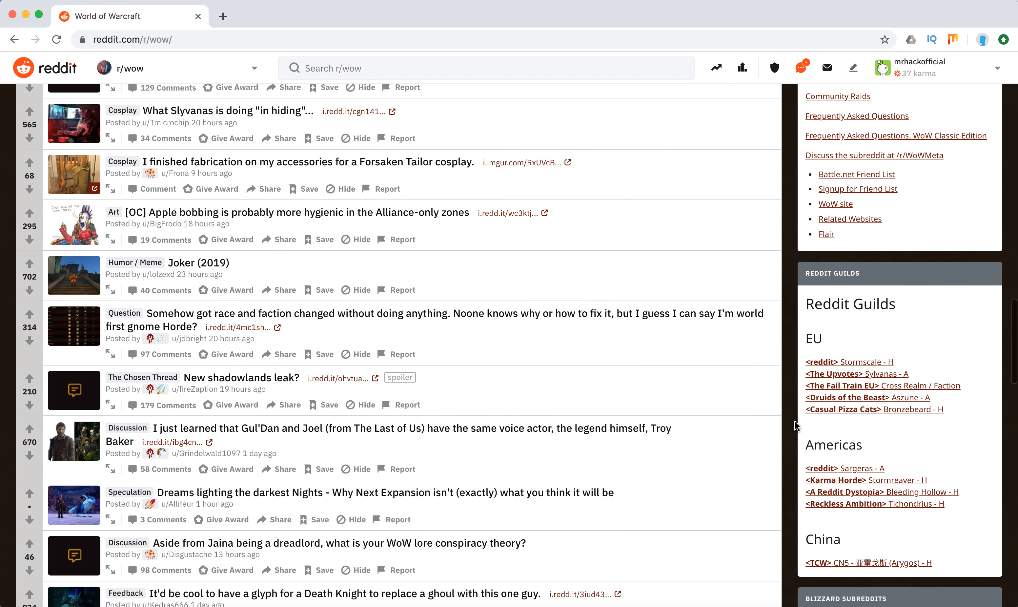
scroll("down", 3)
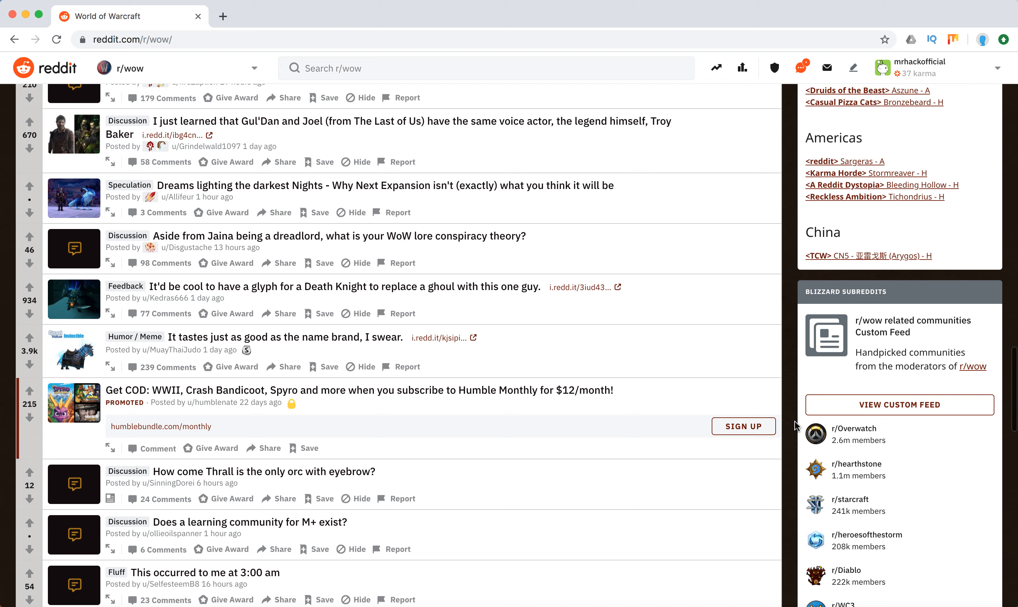
scroll("up", 3)
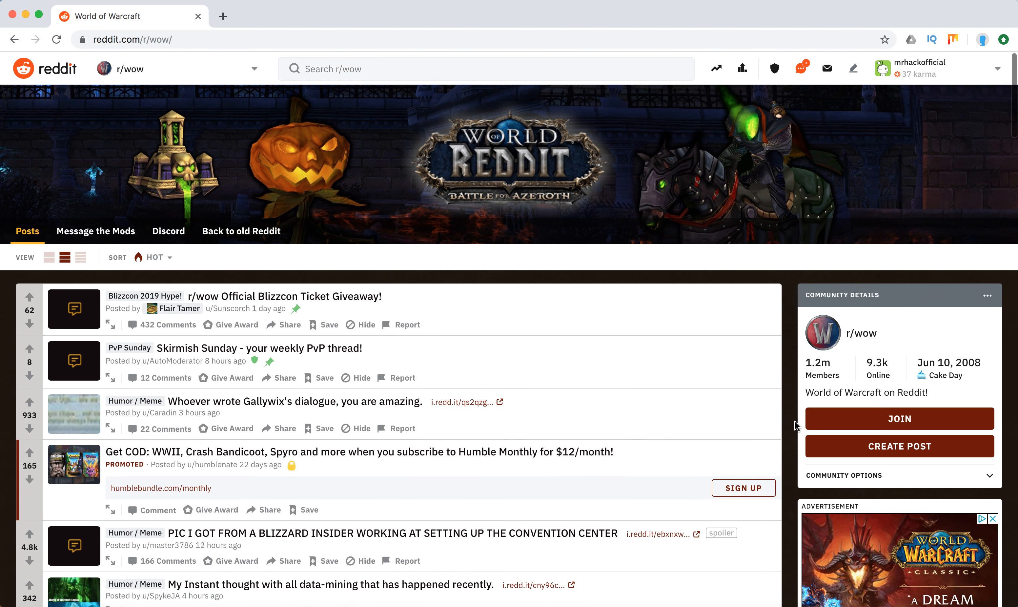
mouse_move(96, 230)
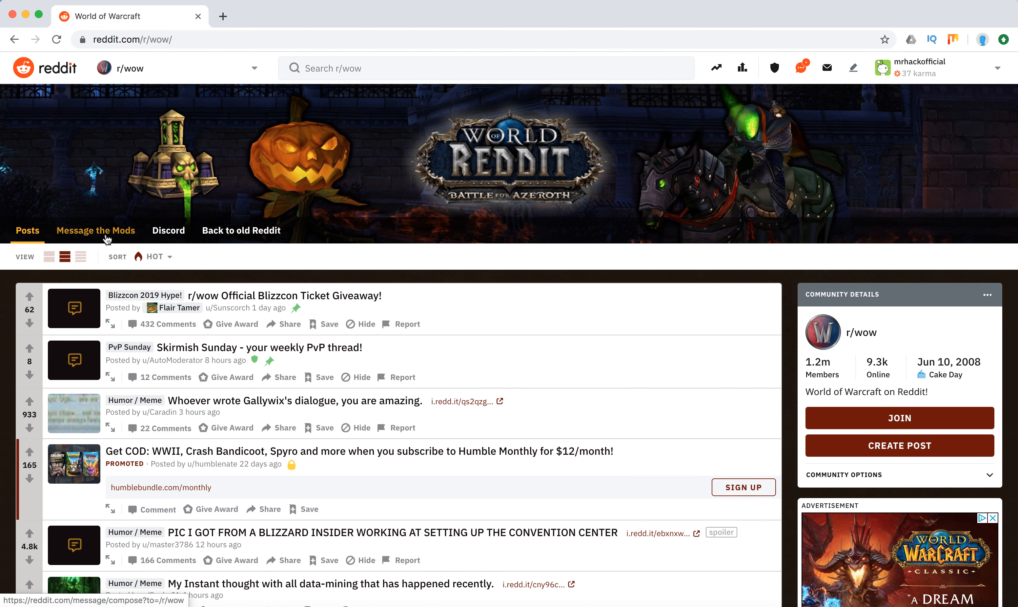
mouse_move(287, 245)
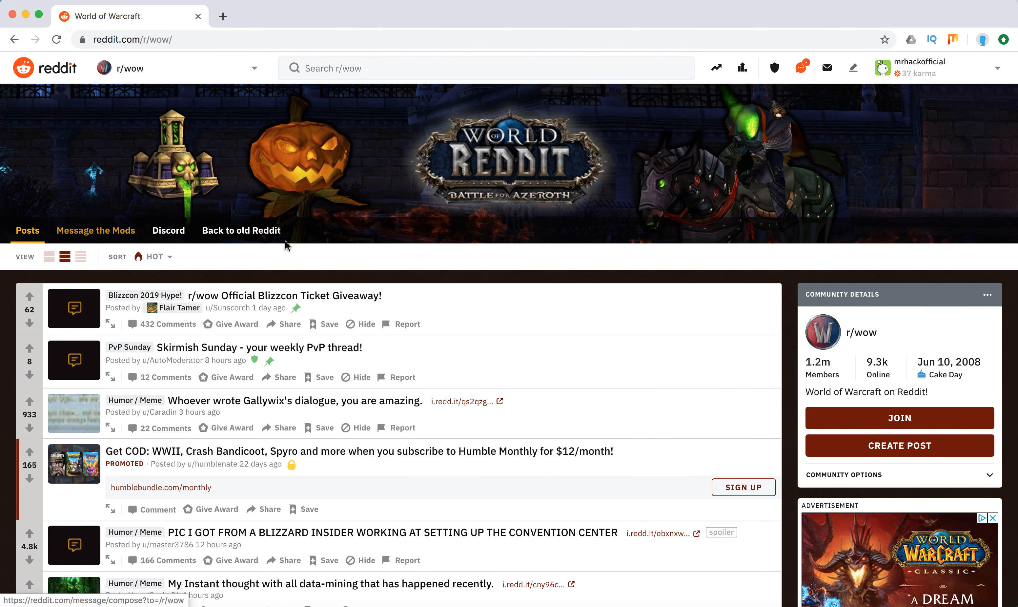
left_click(96, 231)
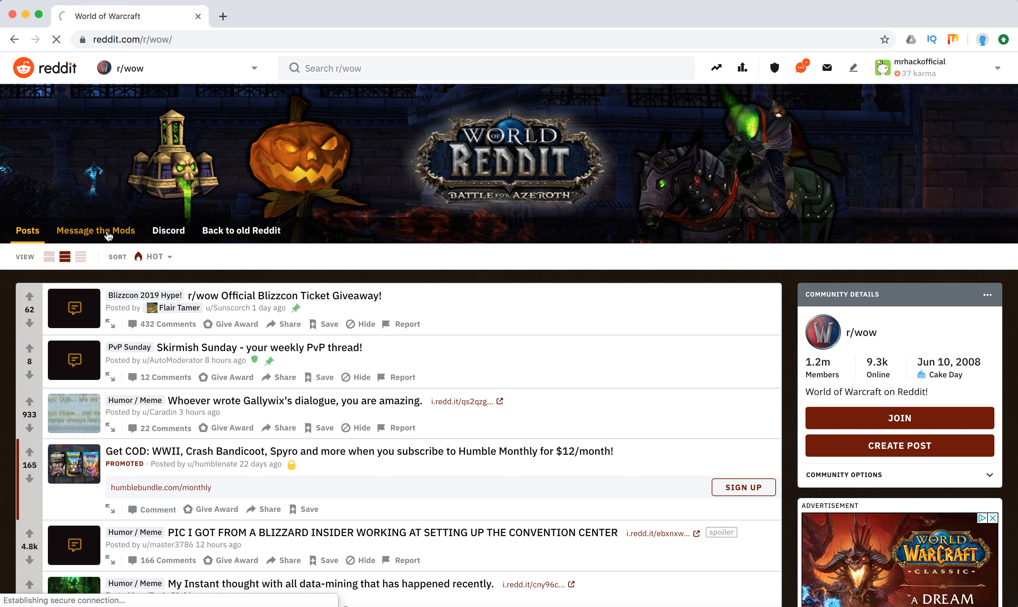
left_click(96, 230)
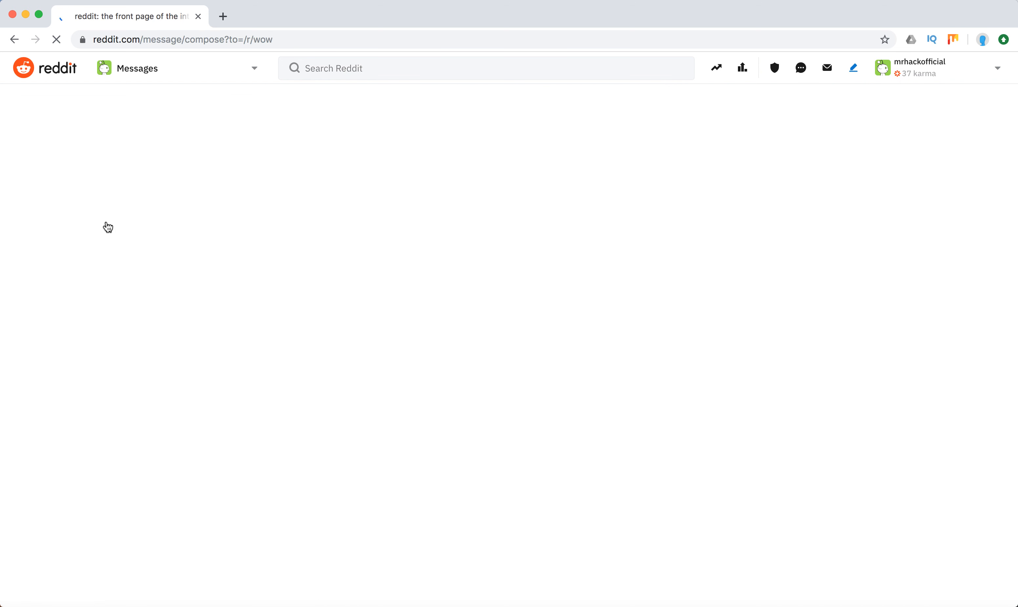
left_click(14, 38)
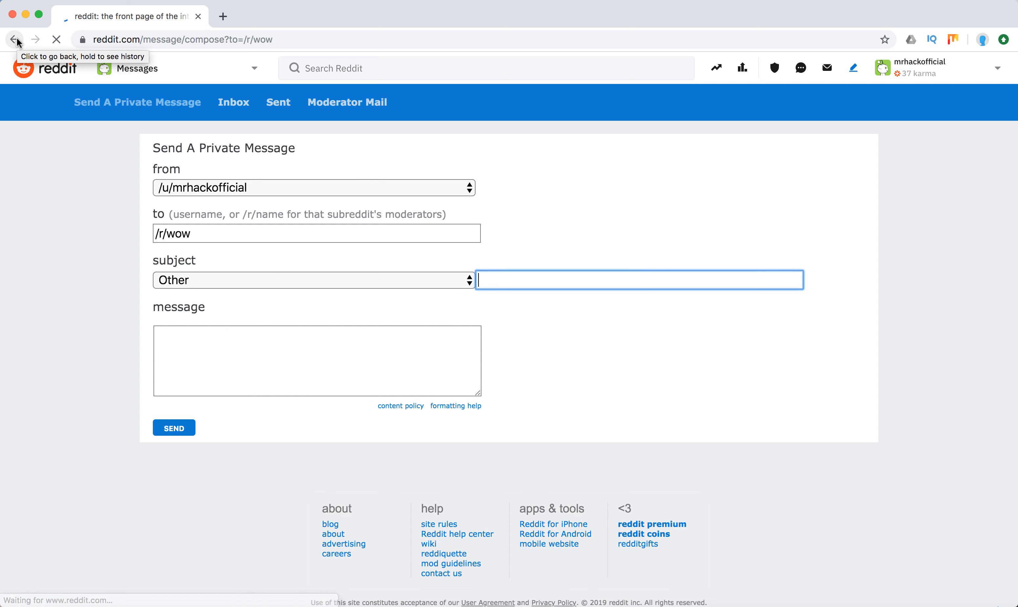
left_click(14, 40)
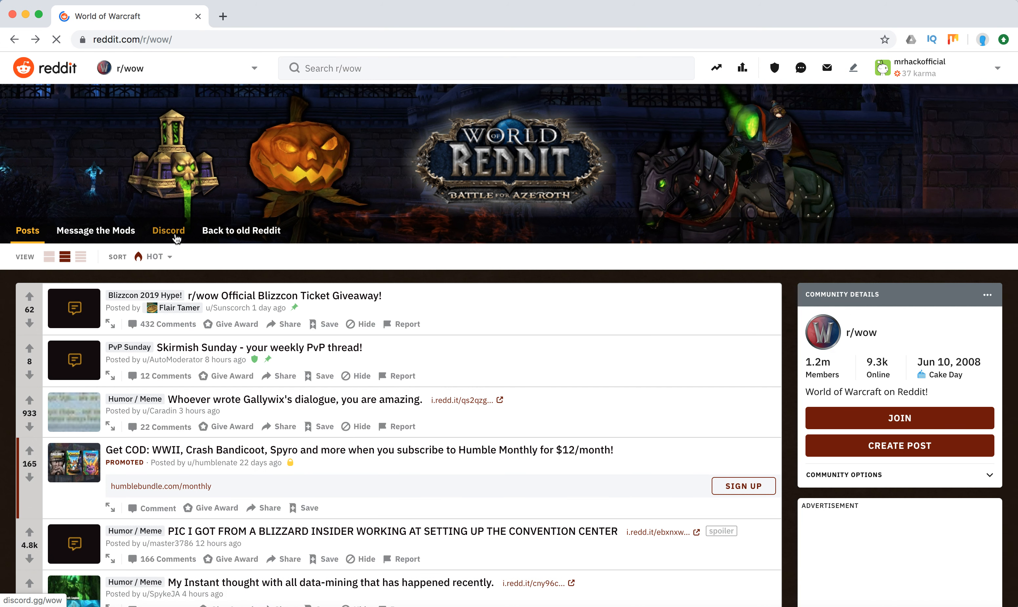
left_click(168, 231)
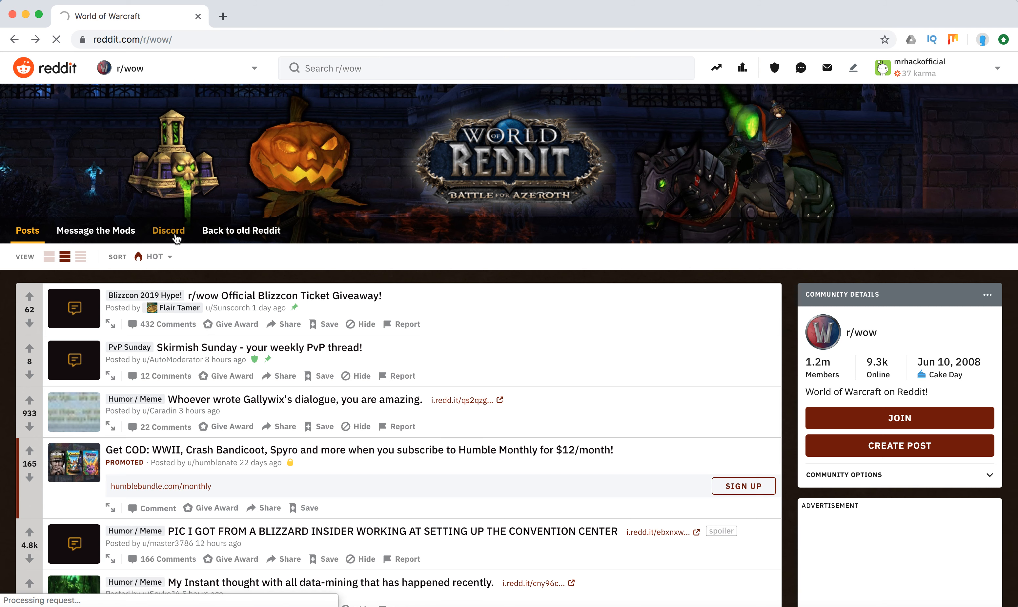
left_click(168, 231)
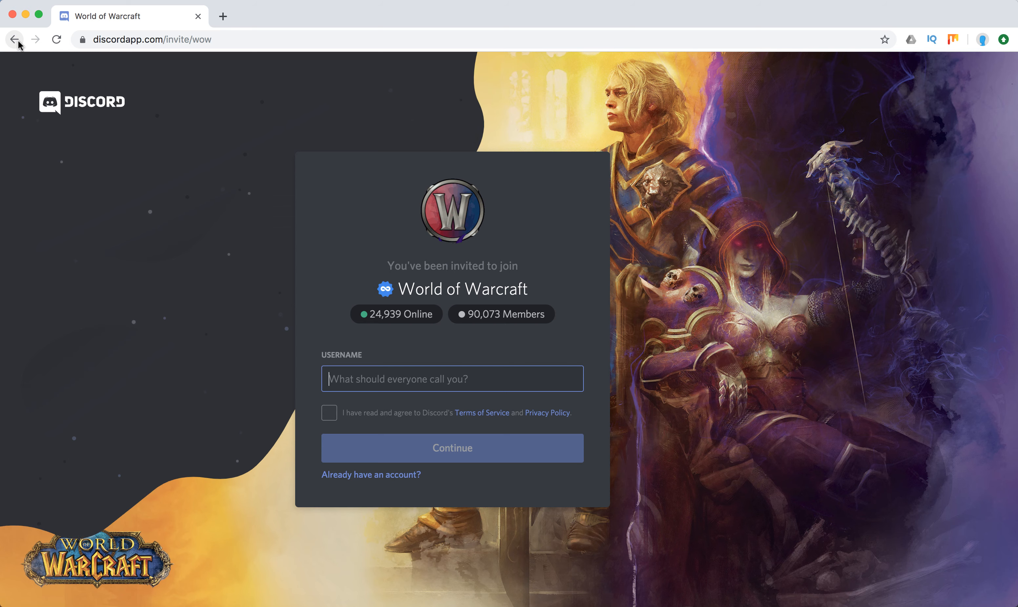
left_click(14, 38)
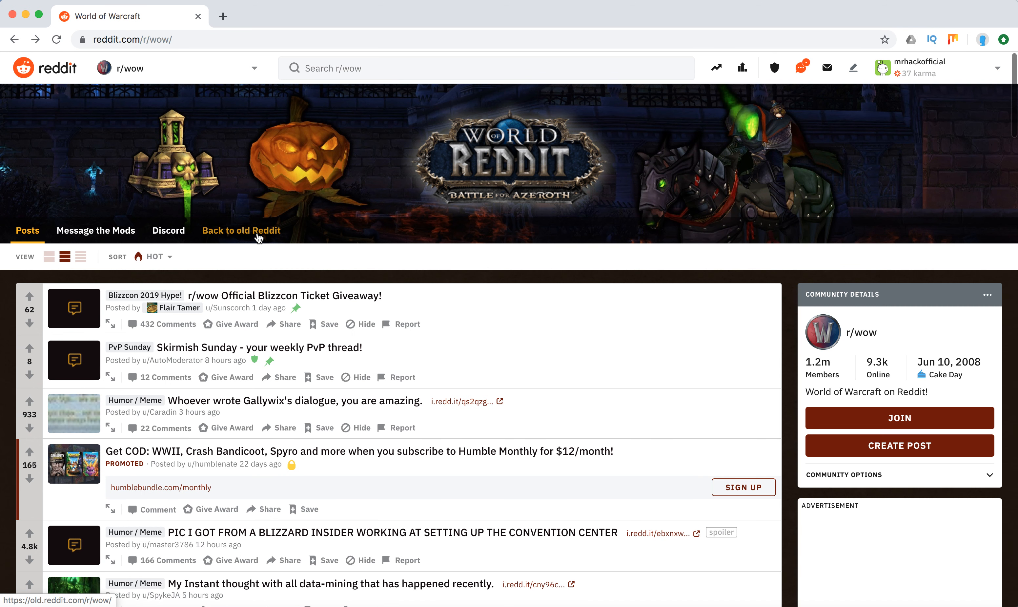
scroll("down", 3)
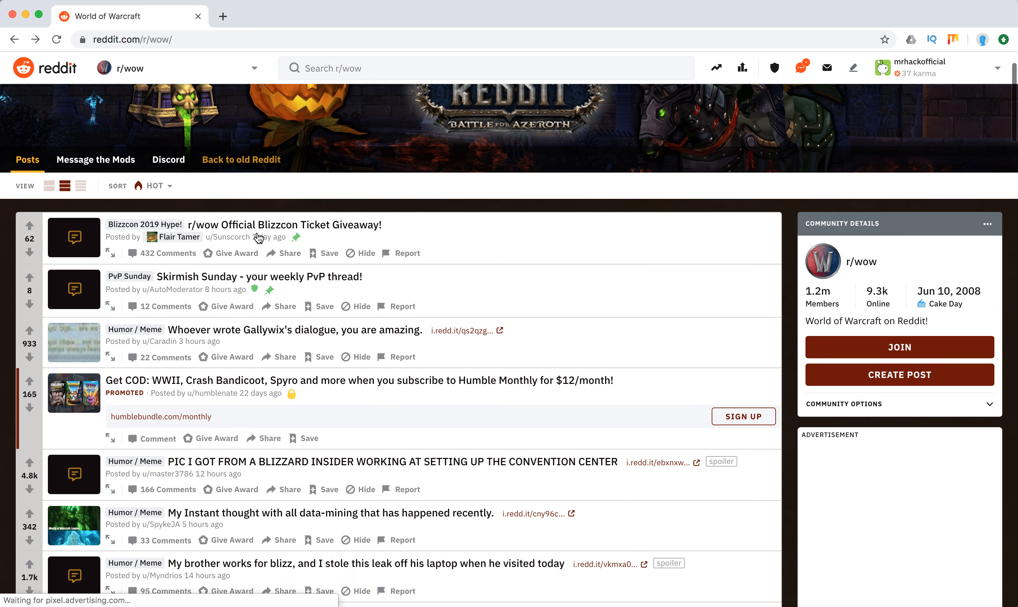
scroll("down", 3)
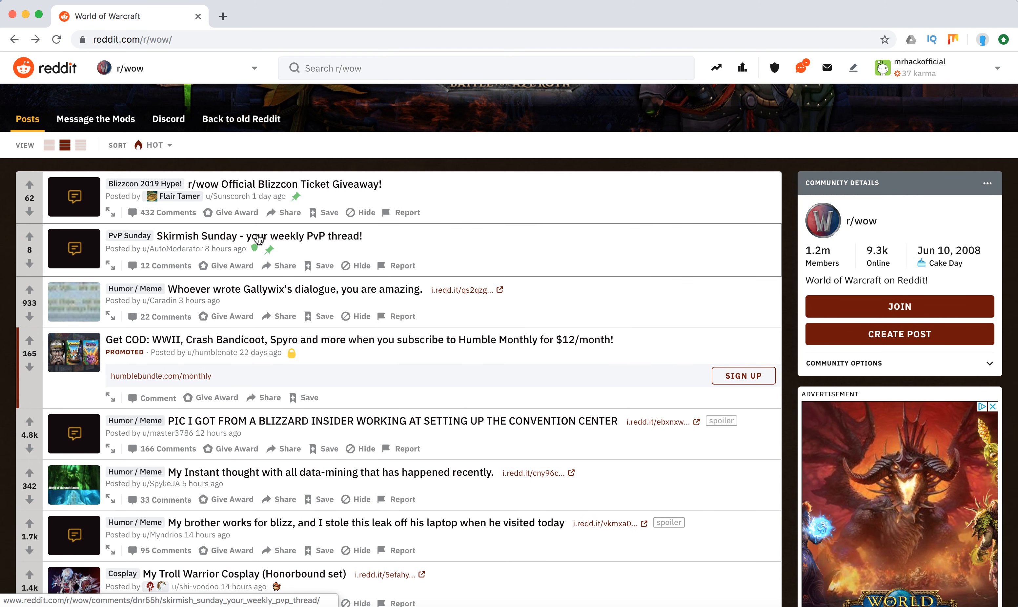
mouse_move(254, 294)
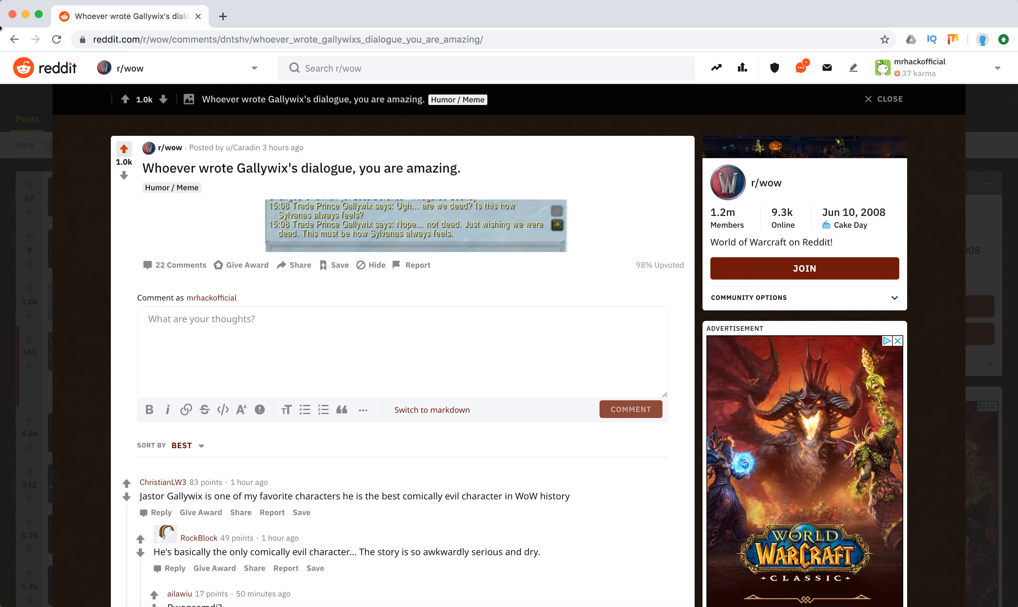
left_click(15, 39)
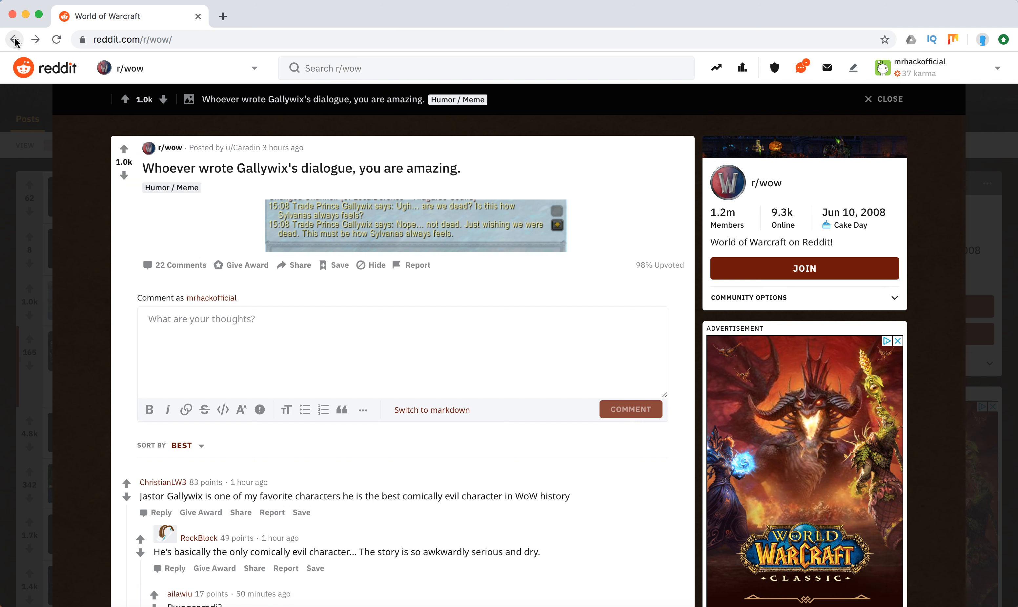
left_click(15, 39)
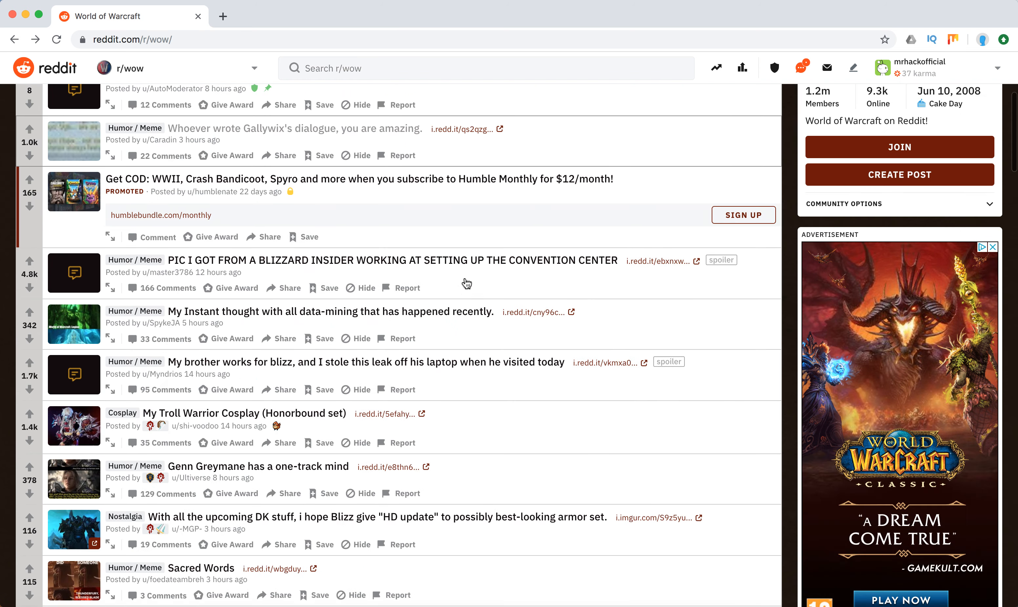
Scroll down the r/wow posts feed through recent discussions, questions and promoted posts
scroll("up", 3)
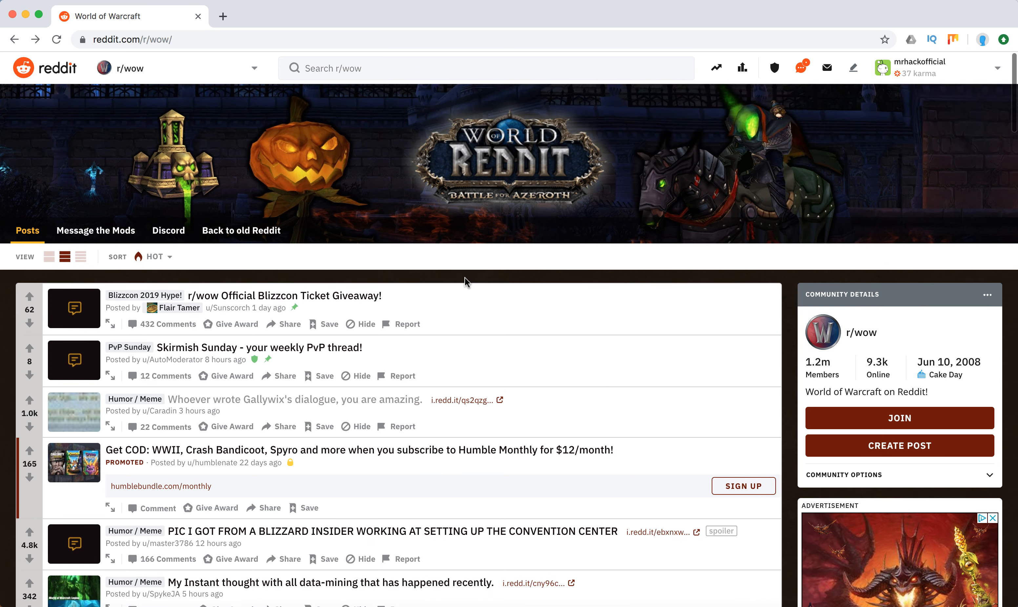
scroll("down", 3)
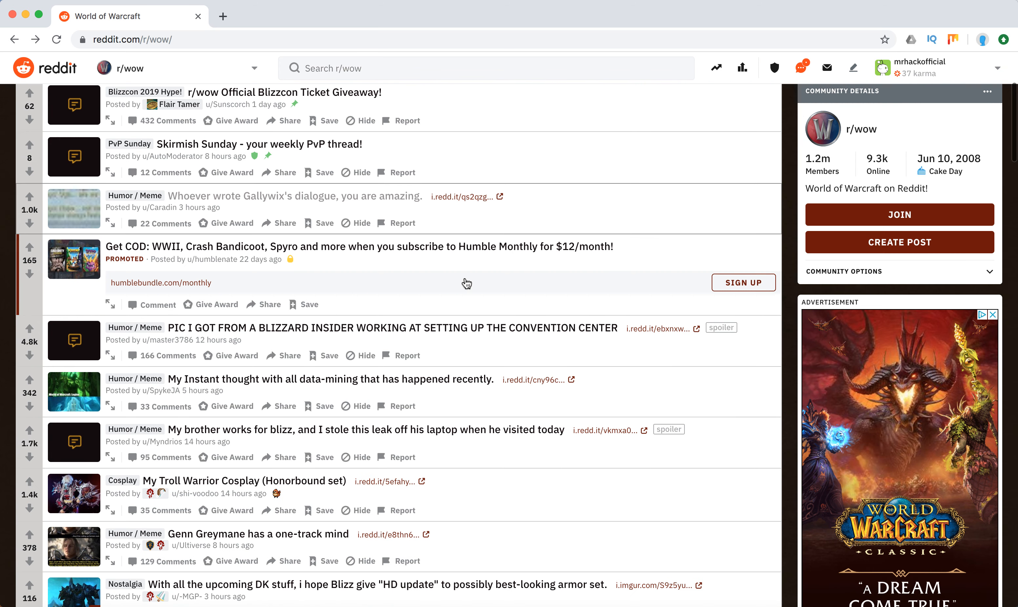
scroll("down", 3)
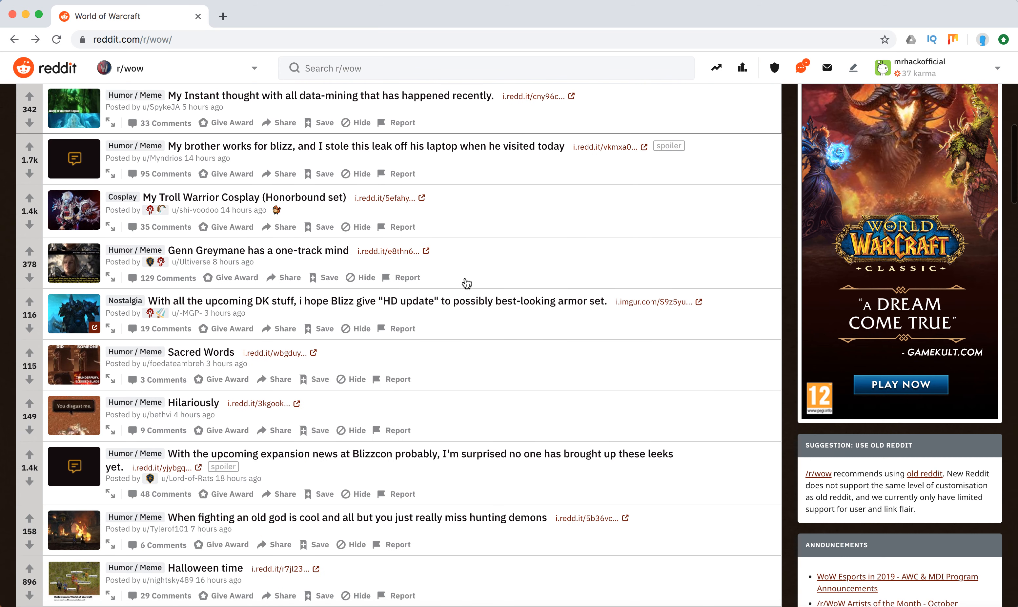
scroll("up", 3)
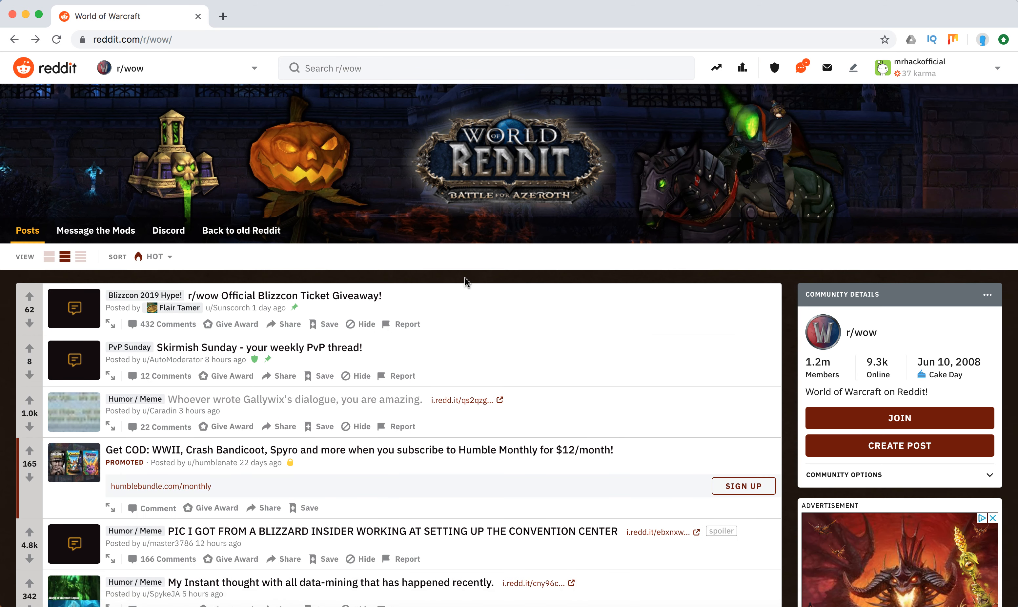
scroll("down", 3)
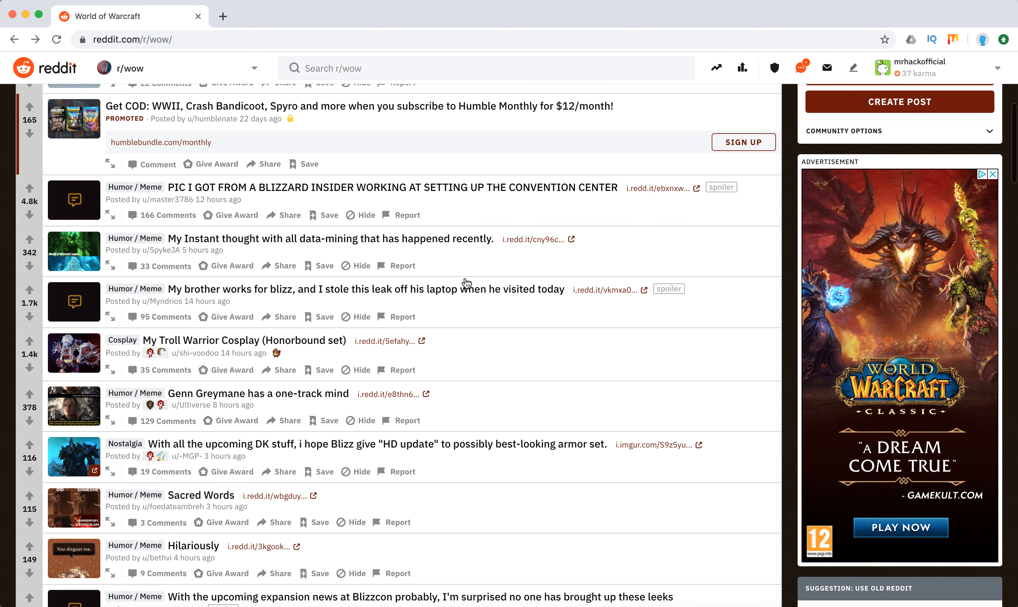
scroll("down", 3)
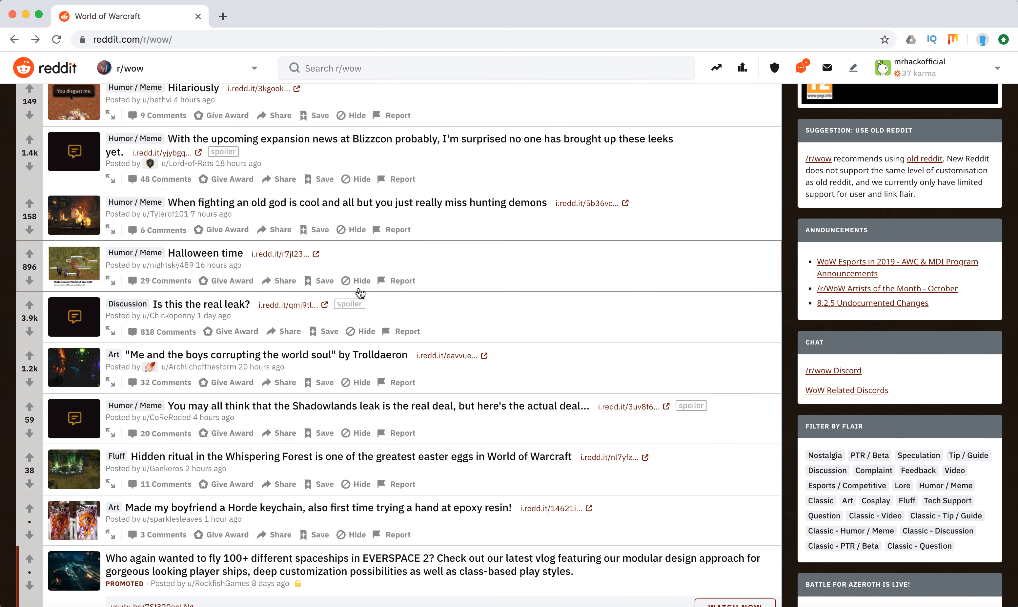
scroll("down", 3)
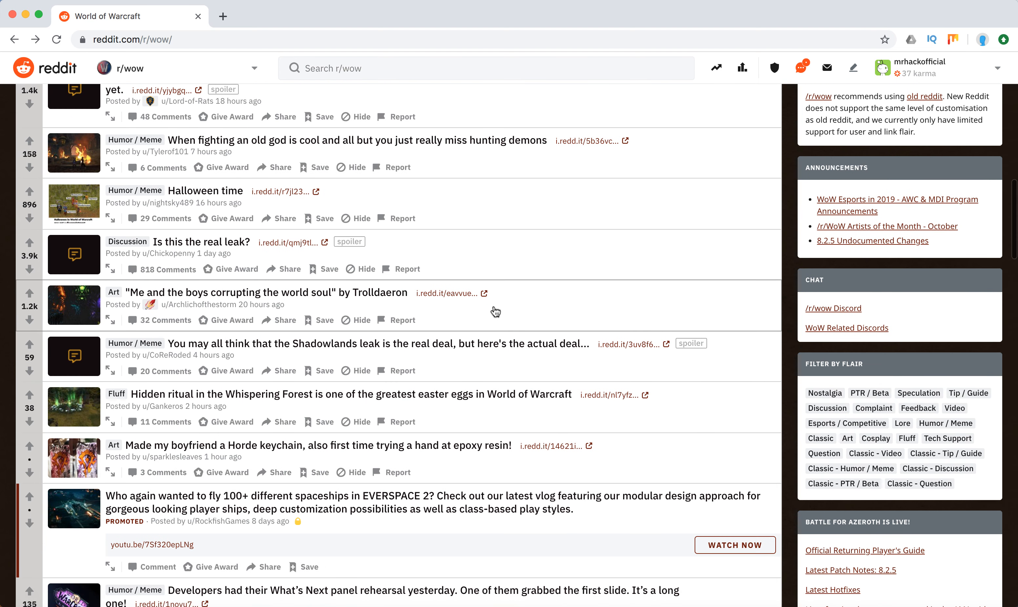
scroll("down", 3)
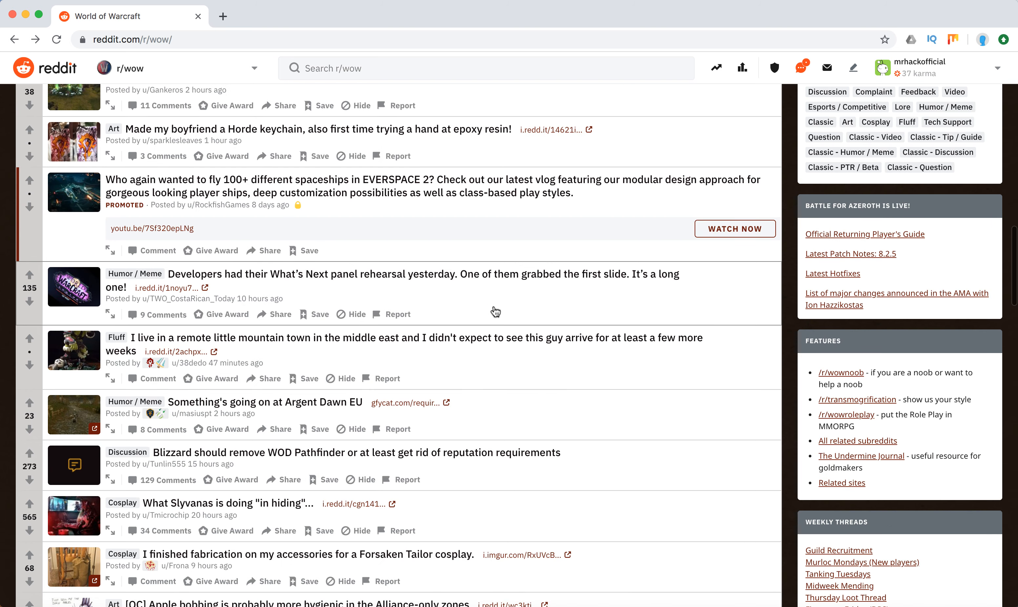
scroll("down", 3)
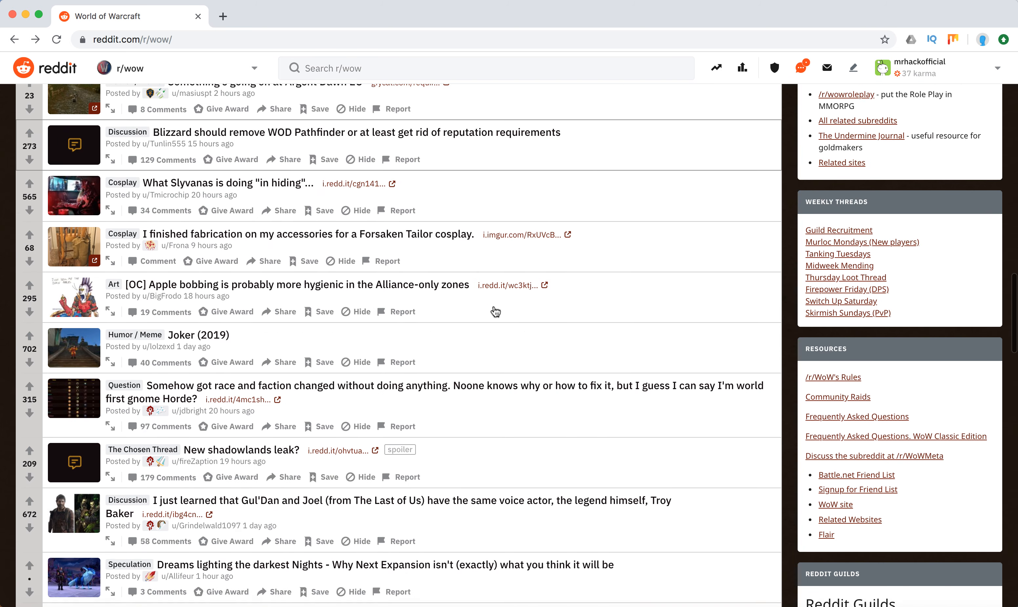
scroll("down", 3)
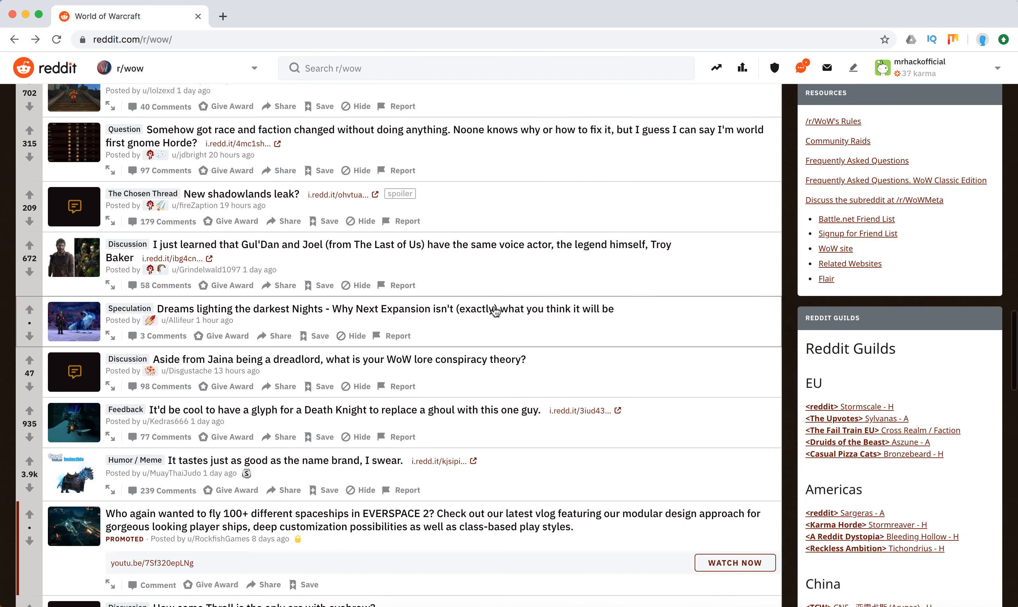
scroll("down", 3)
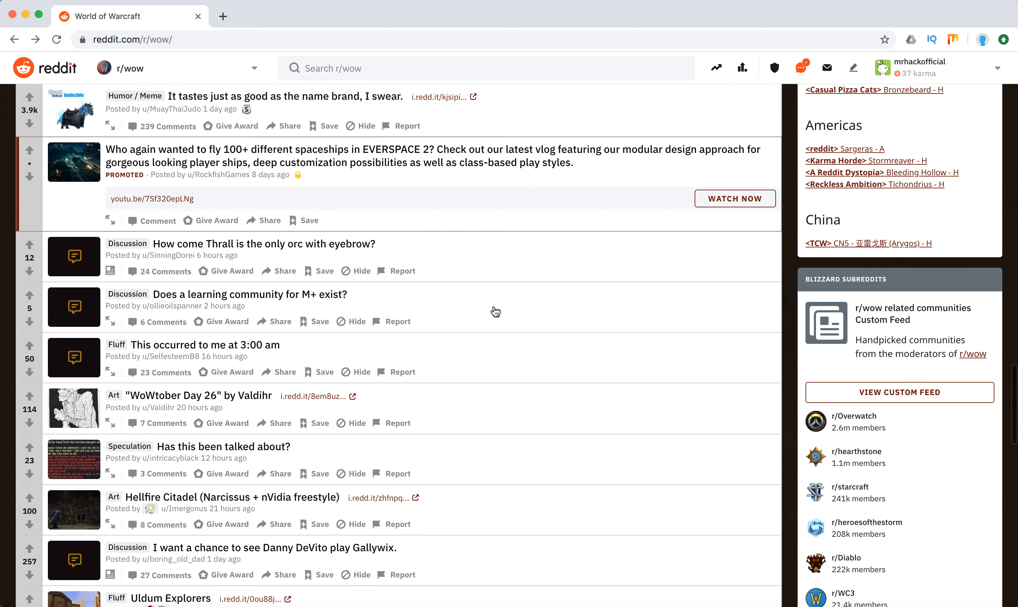
scroll("down", 3)
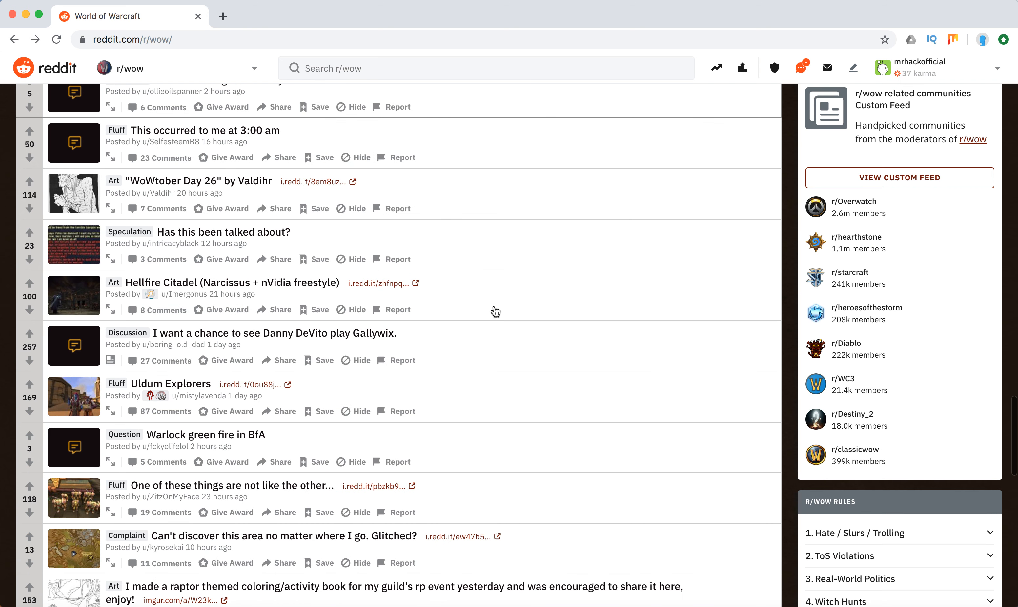
scroll("down", 3)
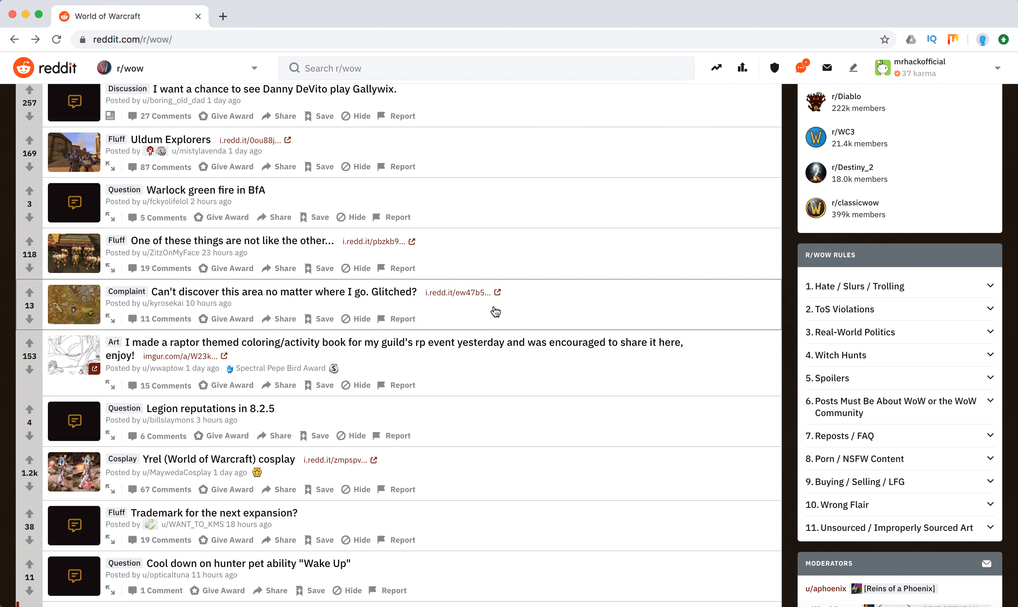
Continue much further down the feed as more posts load beside the sidebar resources and guild lists
scroll("down", 3)
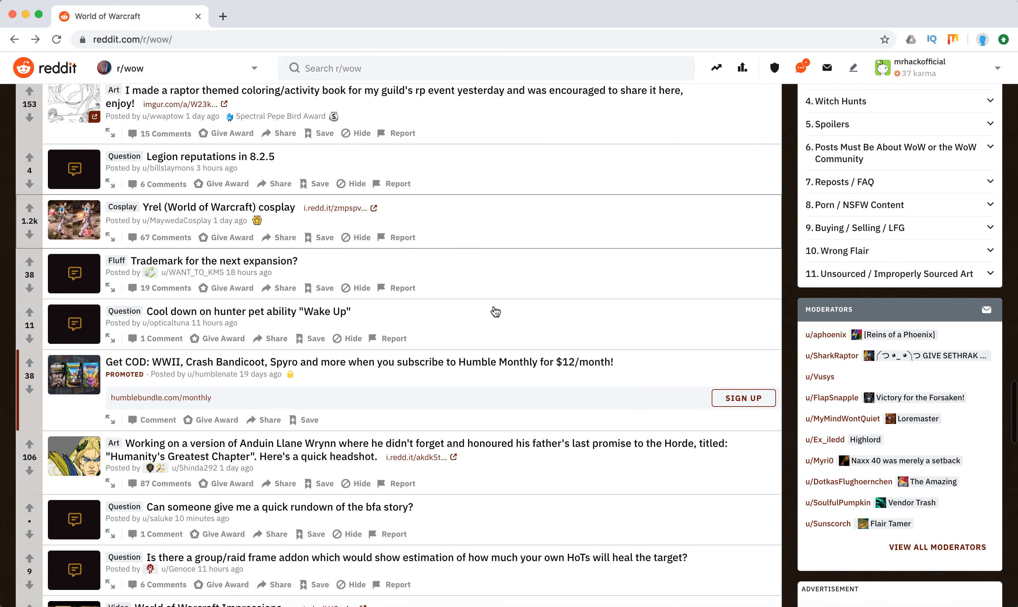
scroll("down", 3)
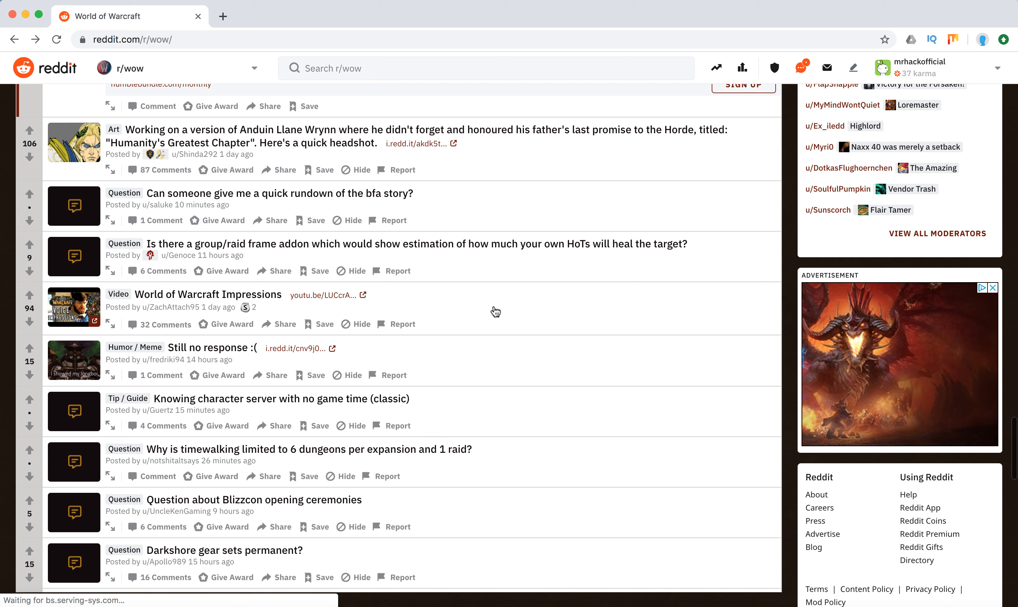
scroll("down", 3)
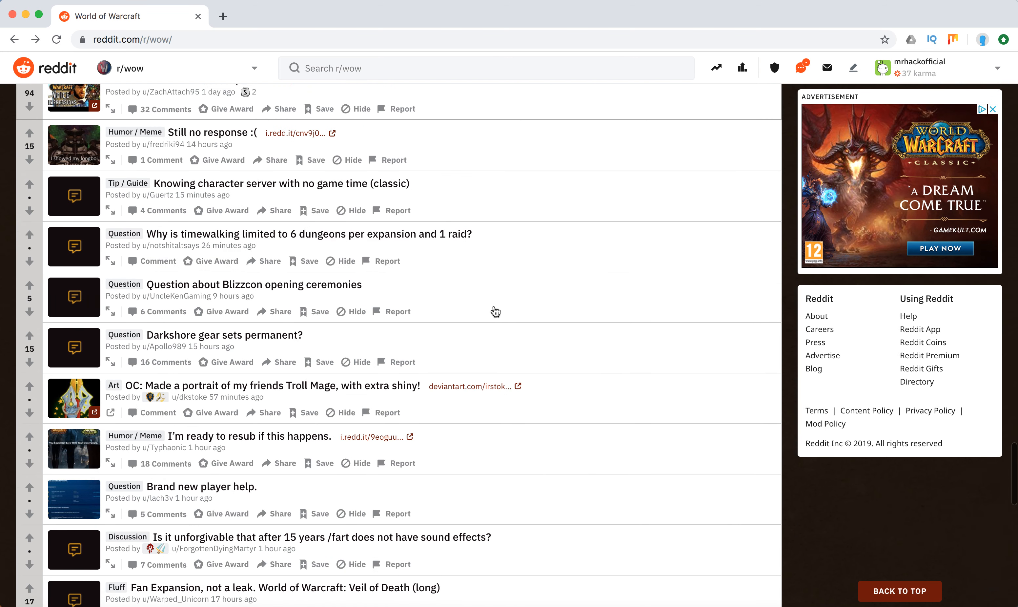
scroll("down", 3)
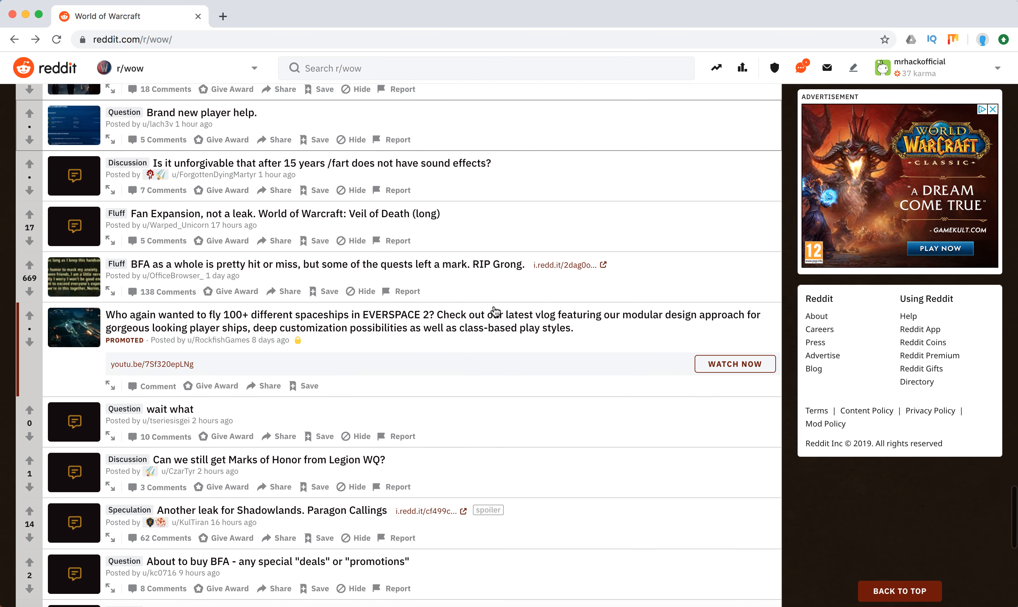
scroll("down", 3)
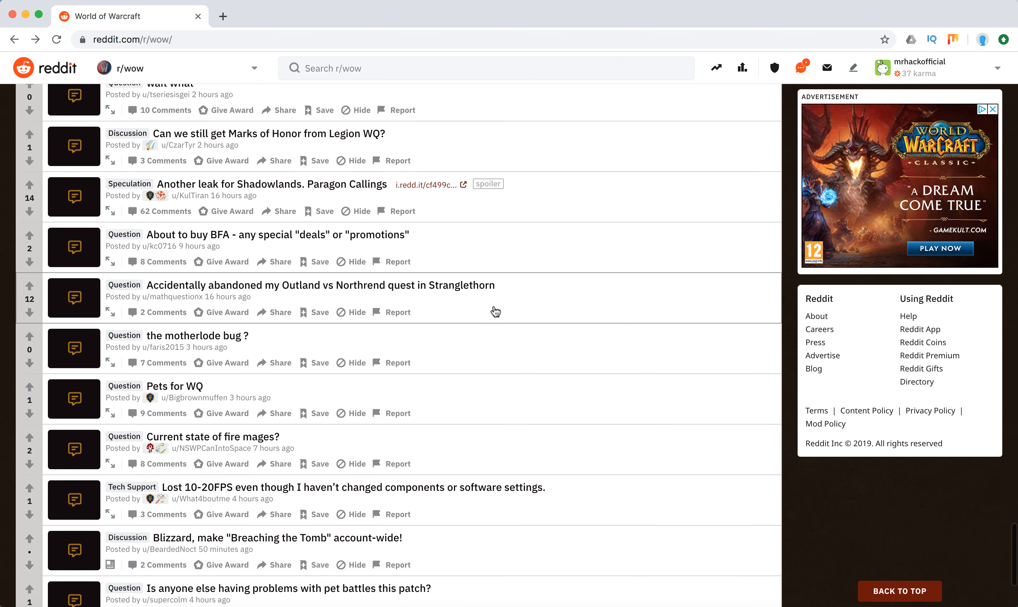
scroll("down", 3)
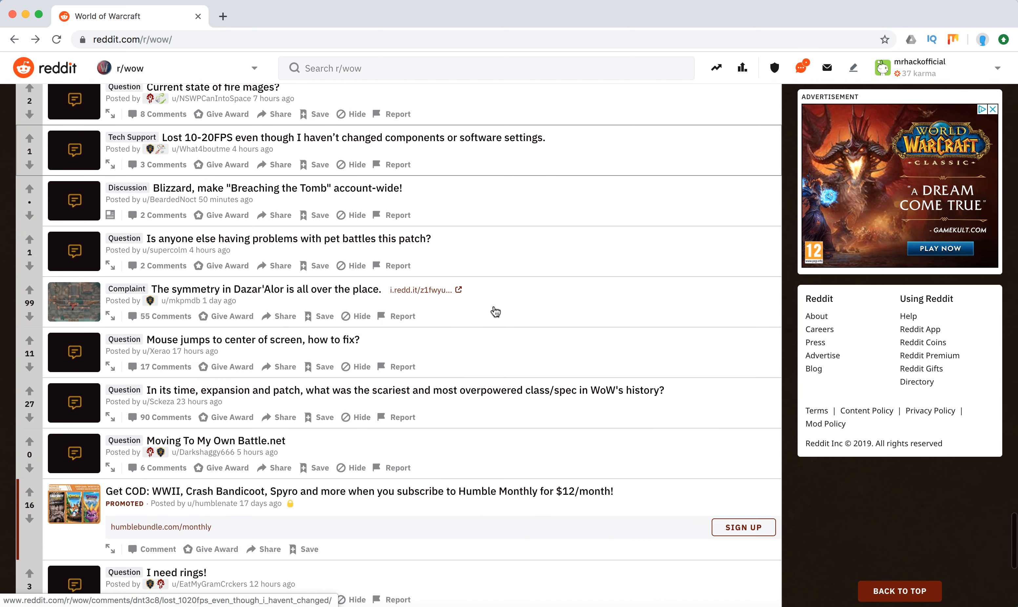
scroll("down", 3)
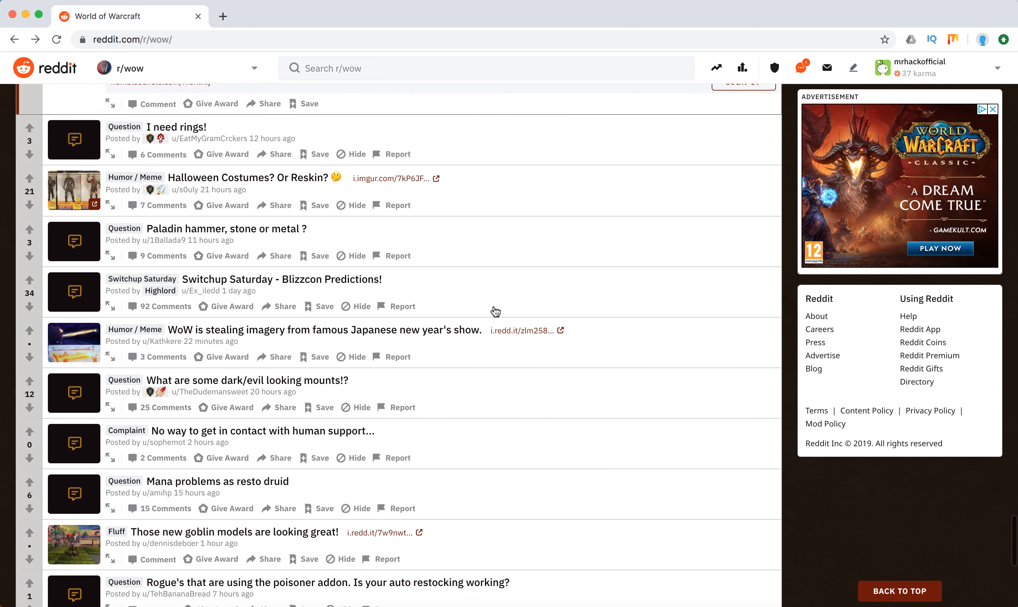
scroll("down", 3)
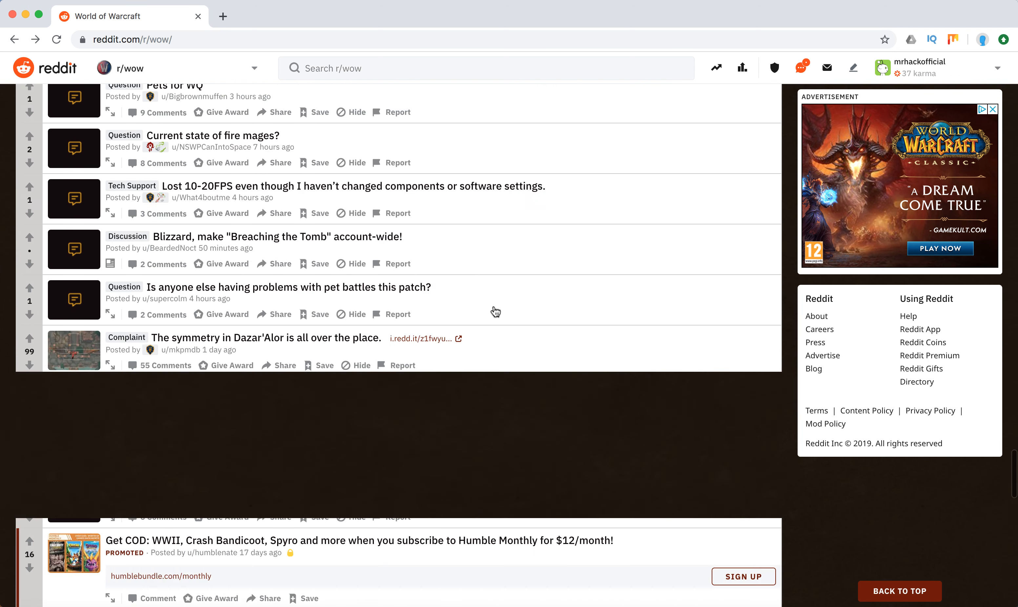
scroll("up", 3)
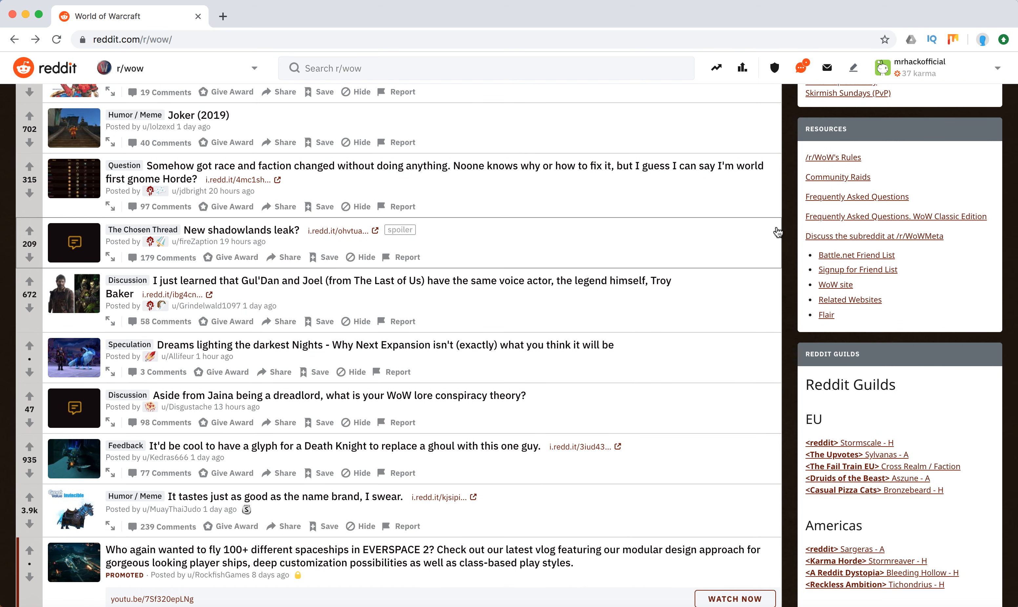
Open 'Frequently Asked Questions' under Resources and scroll the wiki down to its final answers
left_click(857, 196)
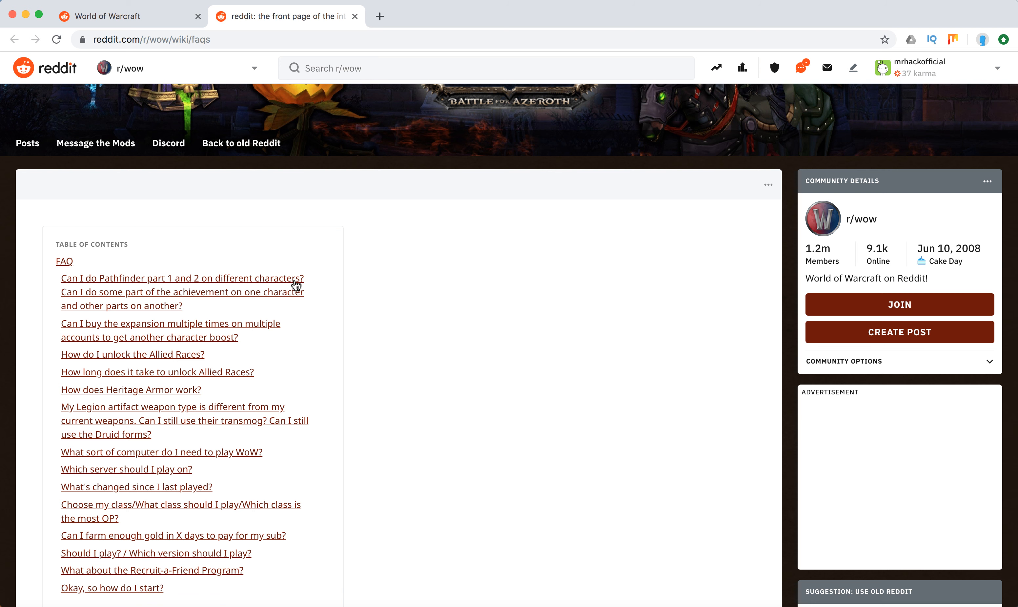
mouse_move(325, 398)
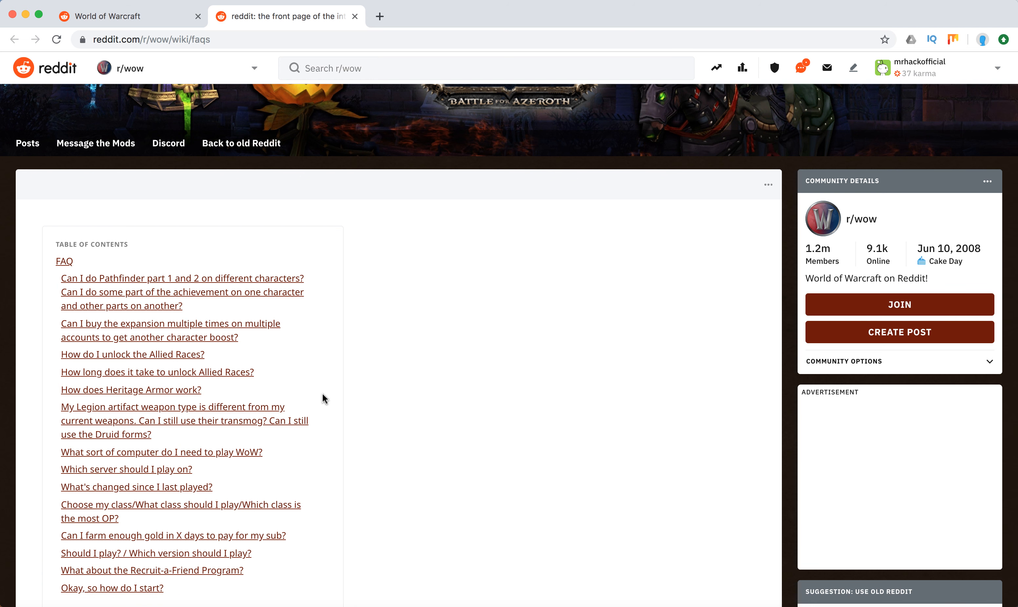
scroll("down", 3)
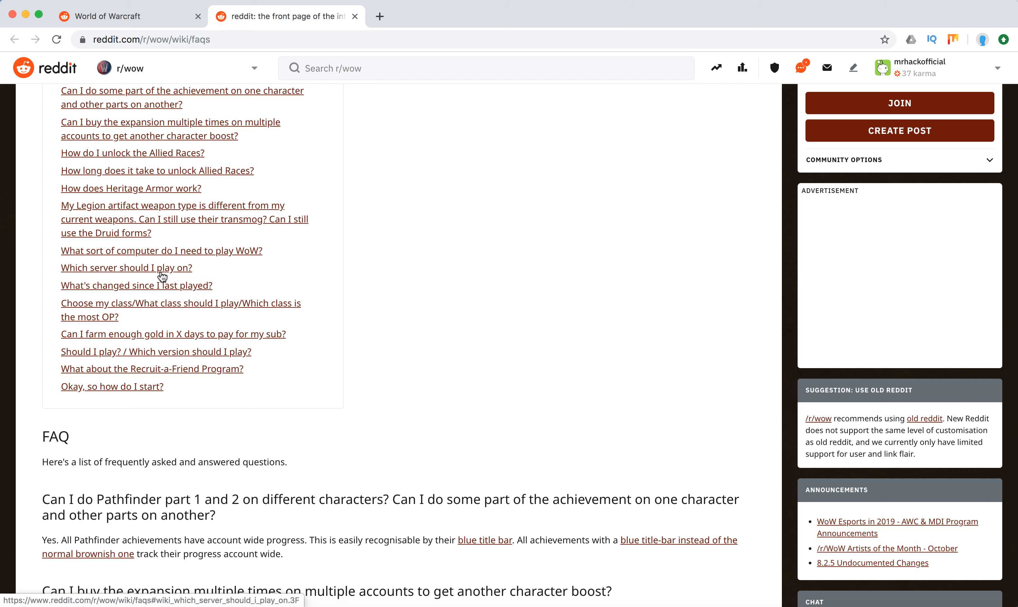
scroll("down", 3)
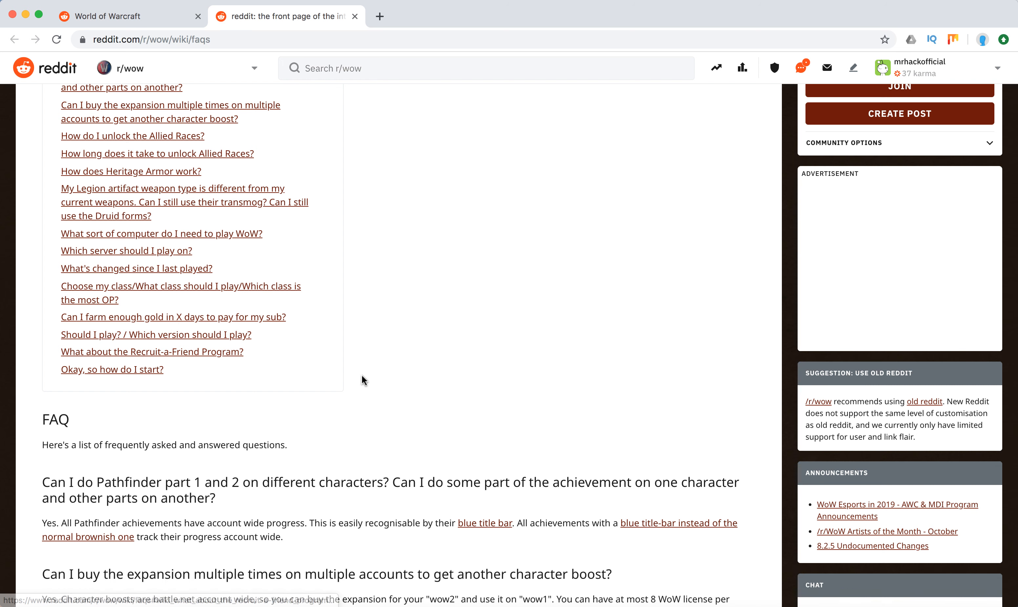
scroll("down", 3)
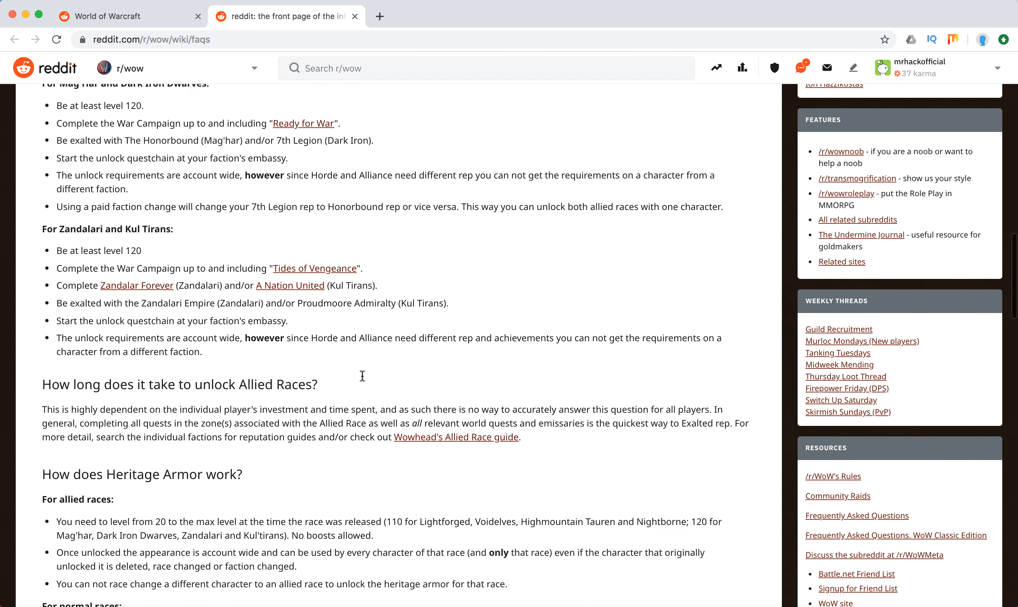
scroll("down", 3)
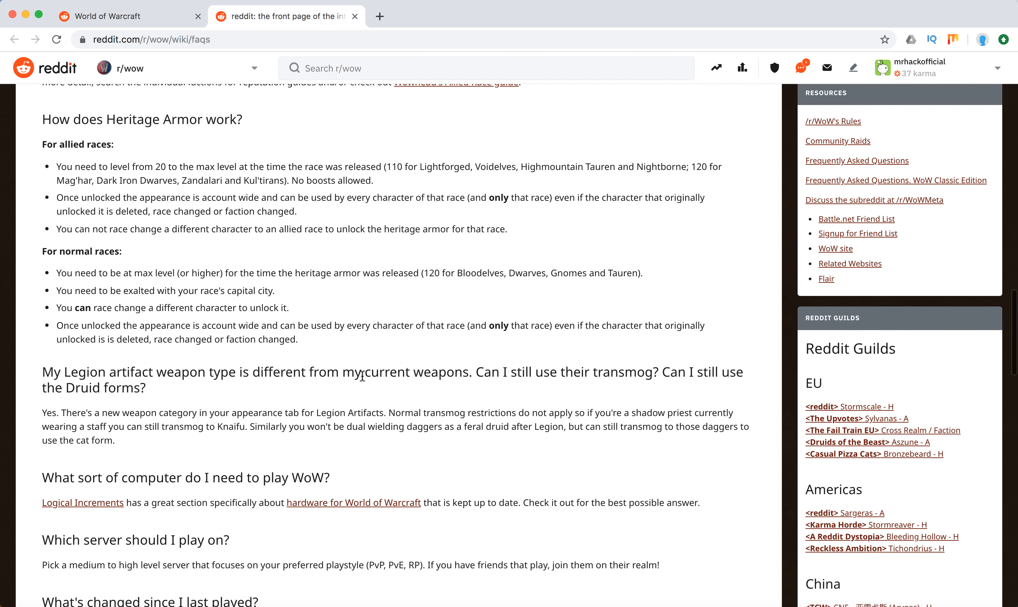
scroll("down", 3)
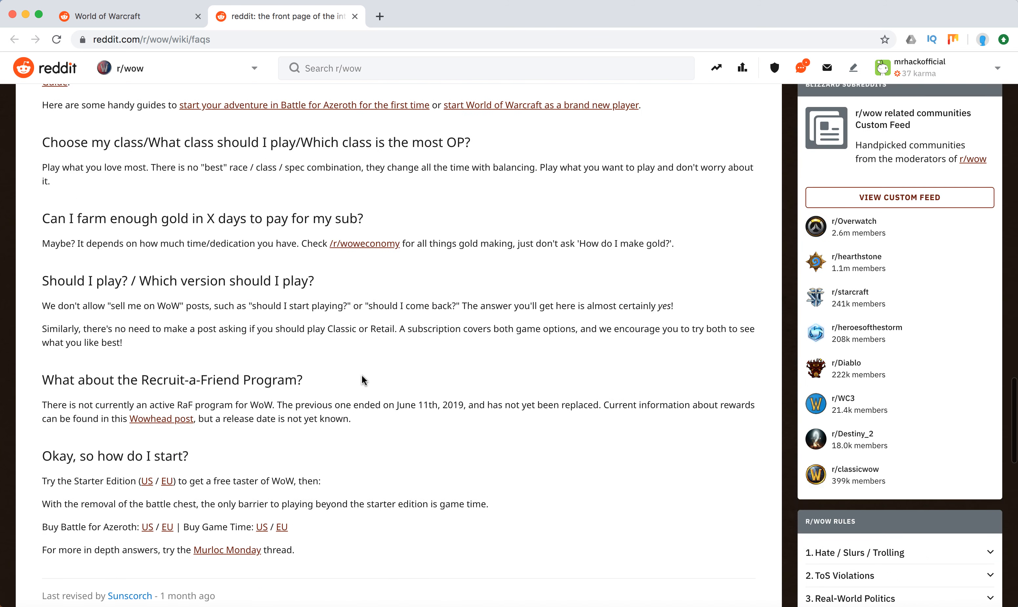
scroll("up", 3)
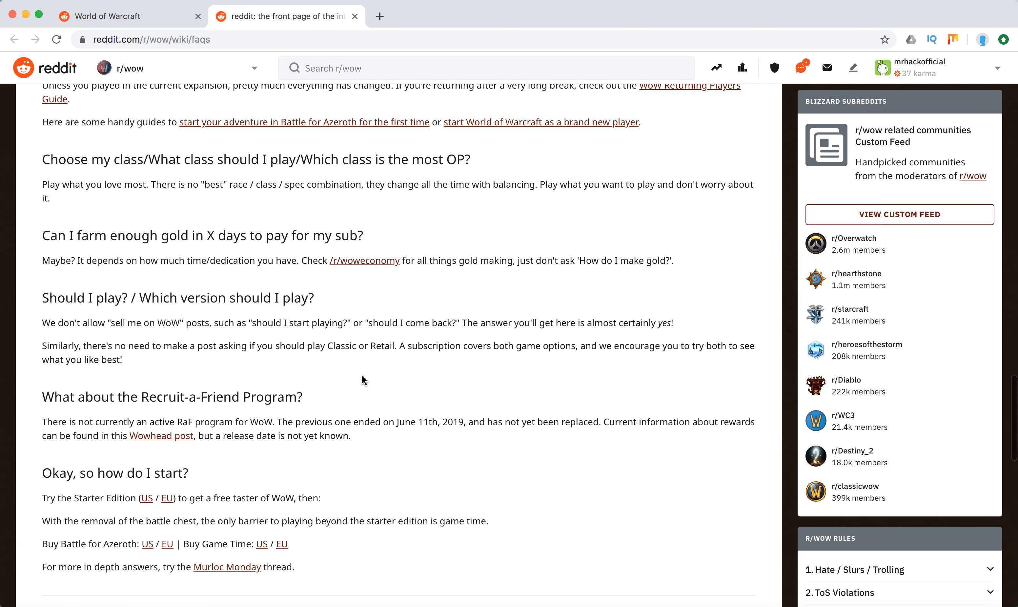
scroll("down", 3)
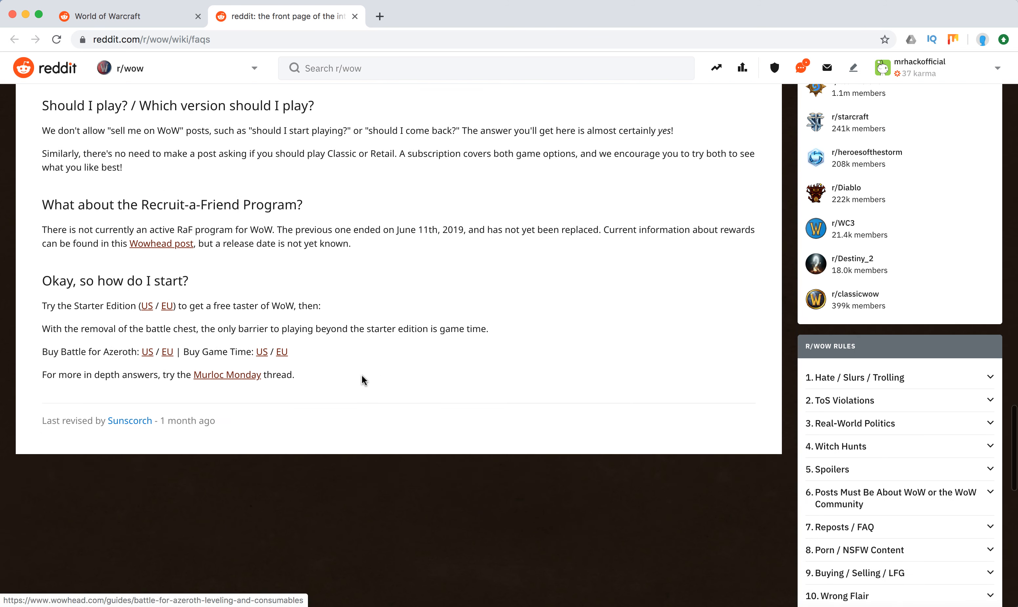
scroll("down", 3)
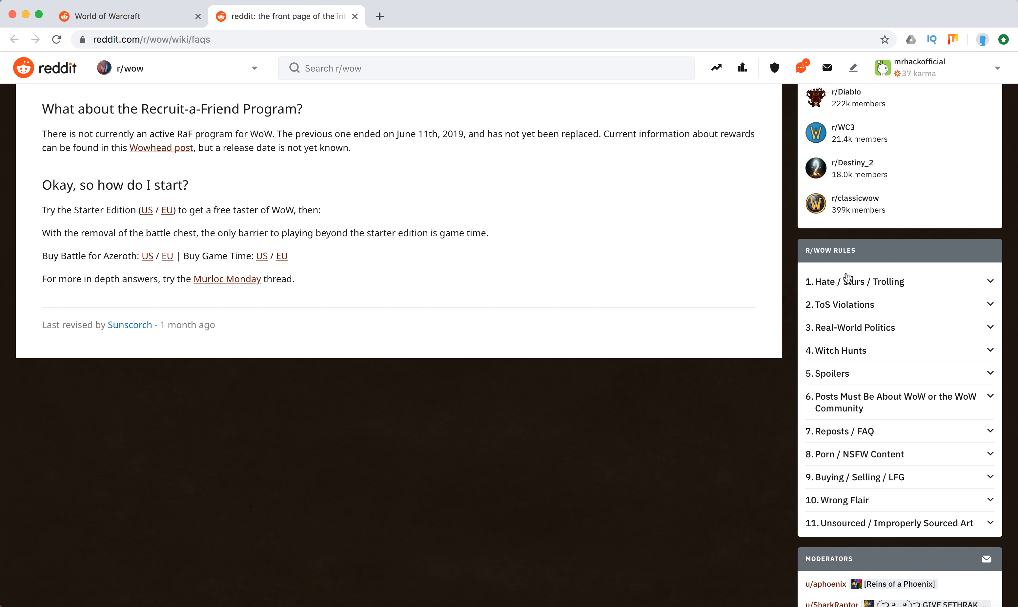
mouse_move(824, 378)
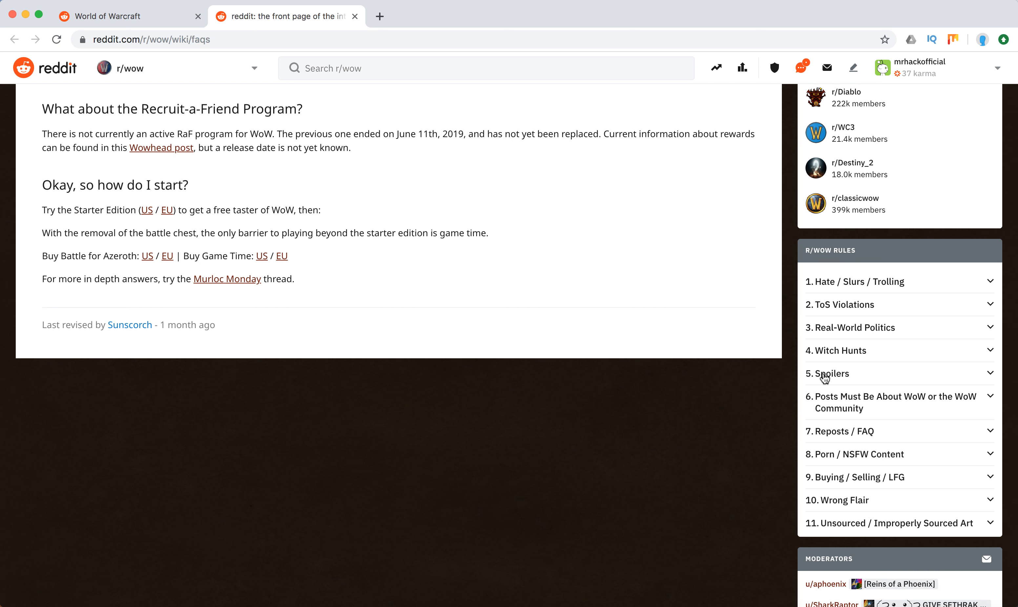
mouse_move(824, 276)
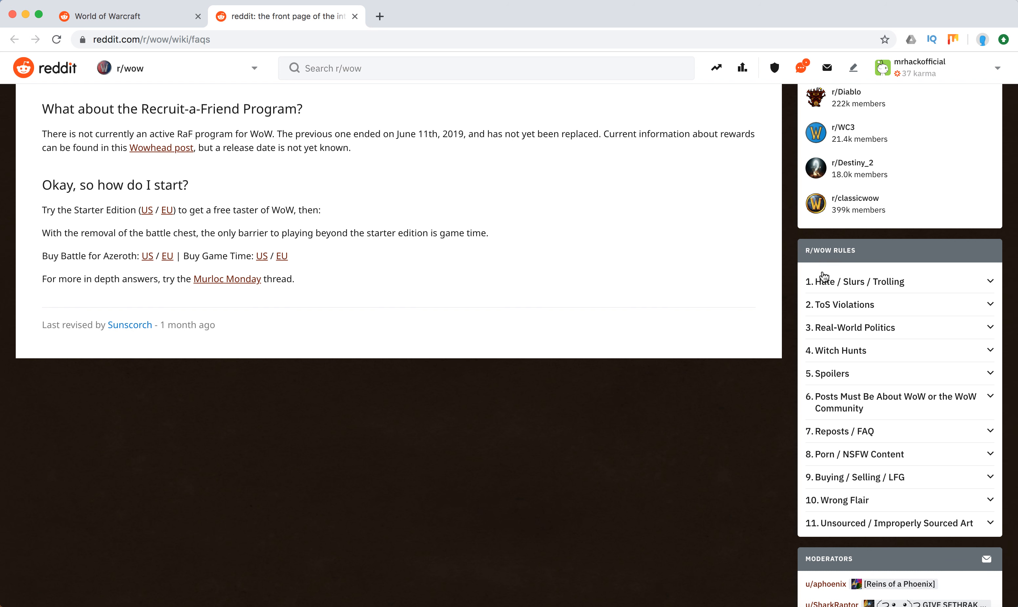
mouse_move(790, 355)
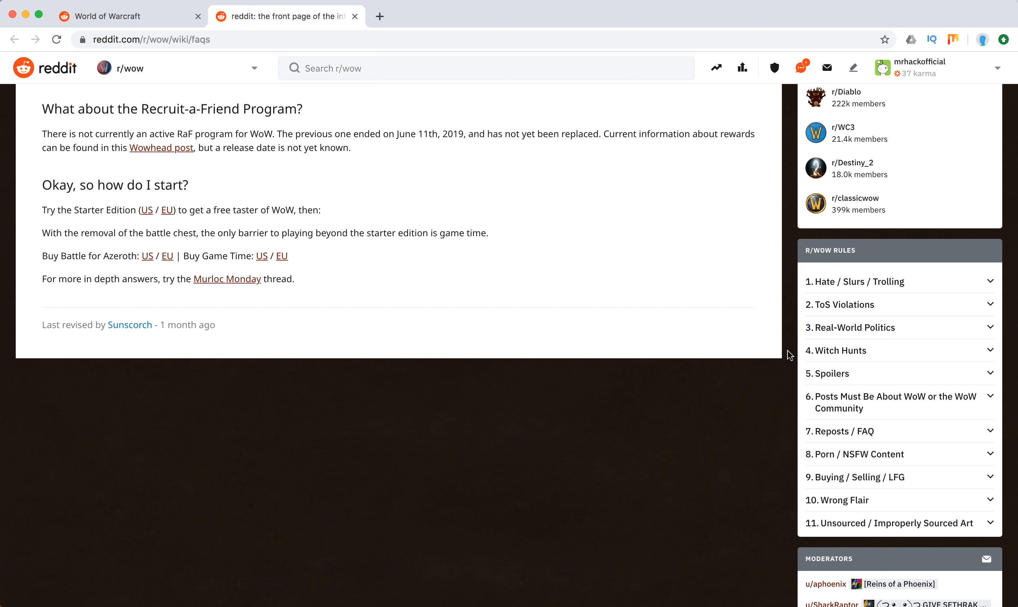
Scroll the FAQ wiki back up to its banner and table of contents
scroll("up", 3)
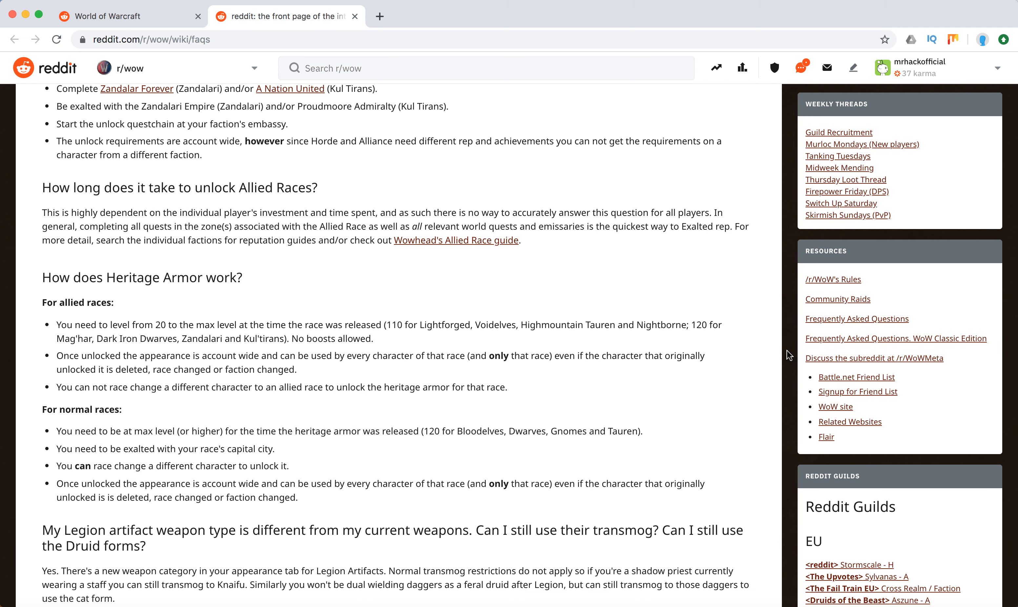
scroll("up", 3)
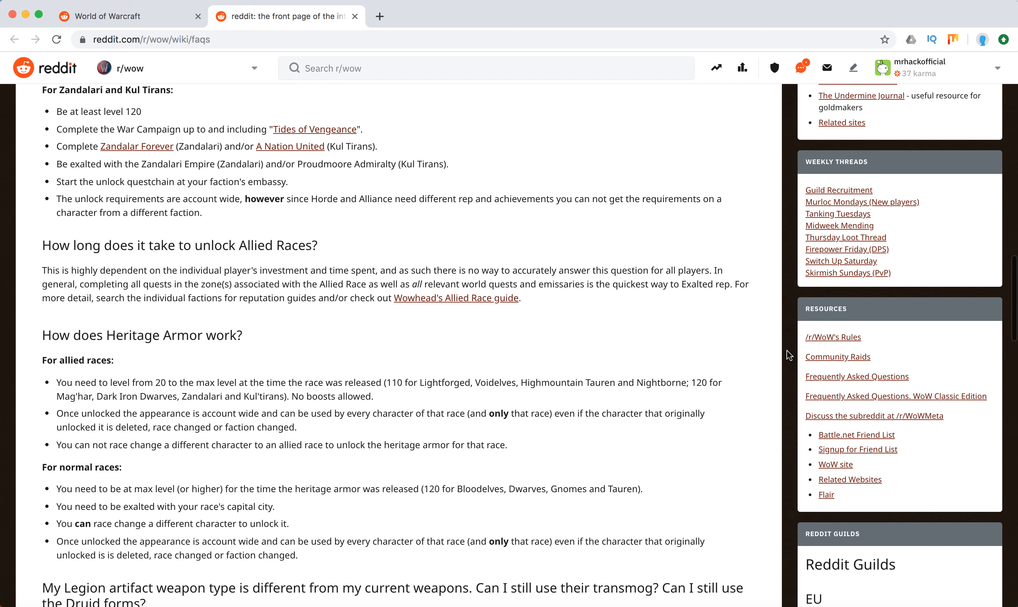
scroll("up", 3)
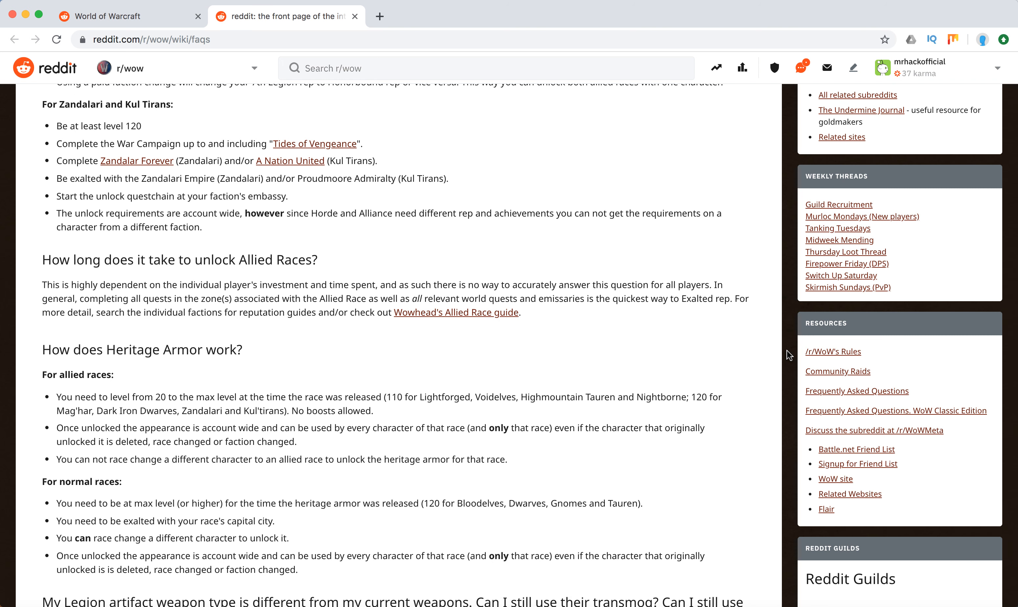
scroll("up", 3)
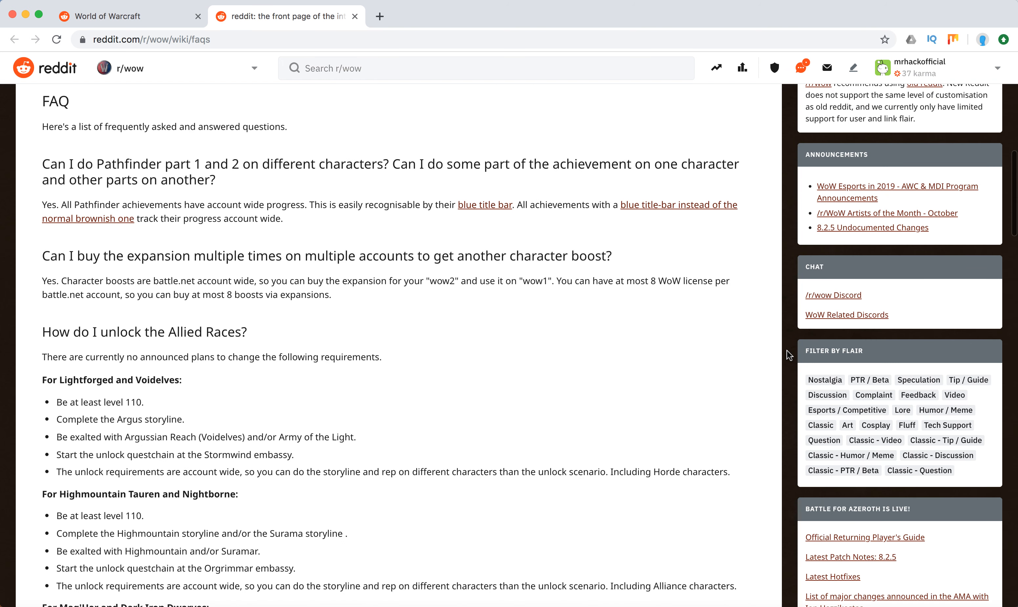
scroll("up", 3)
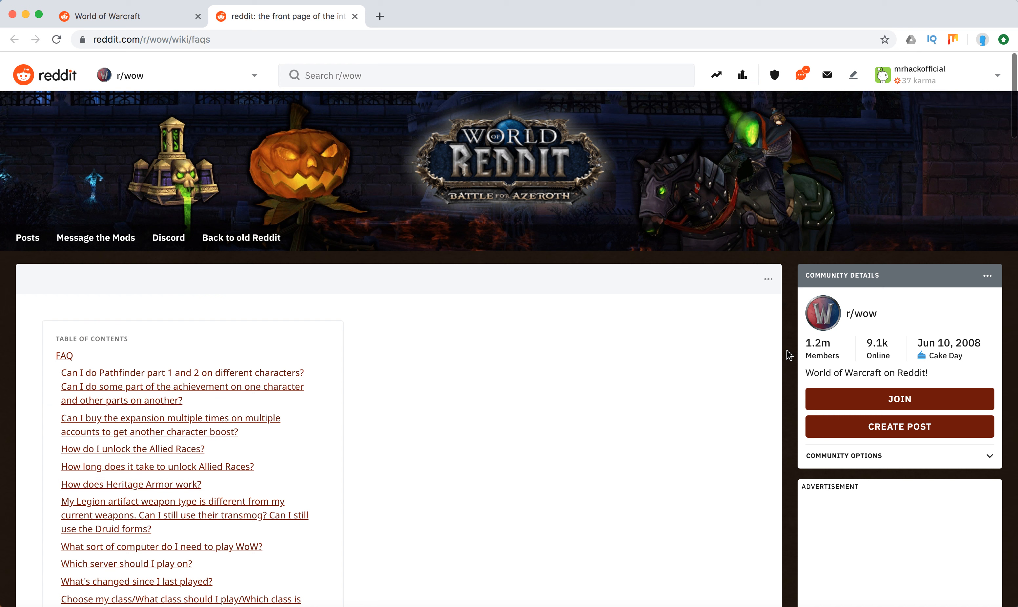
scroll("down", 3)
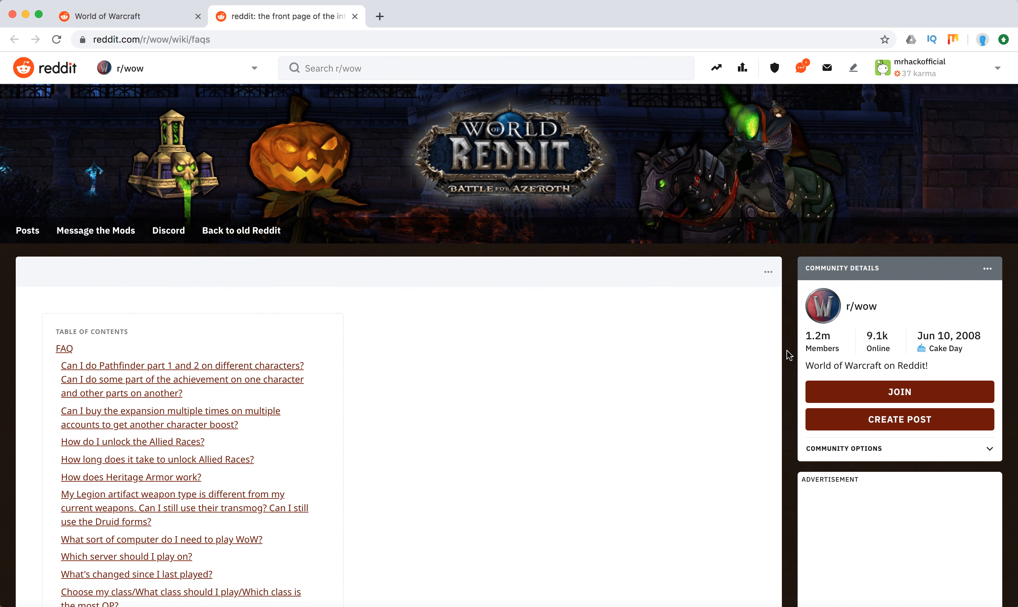